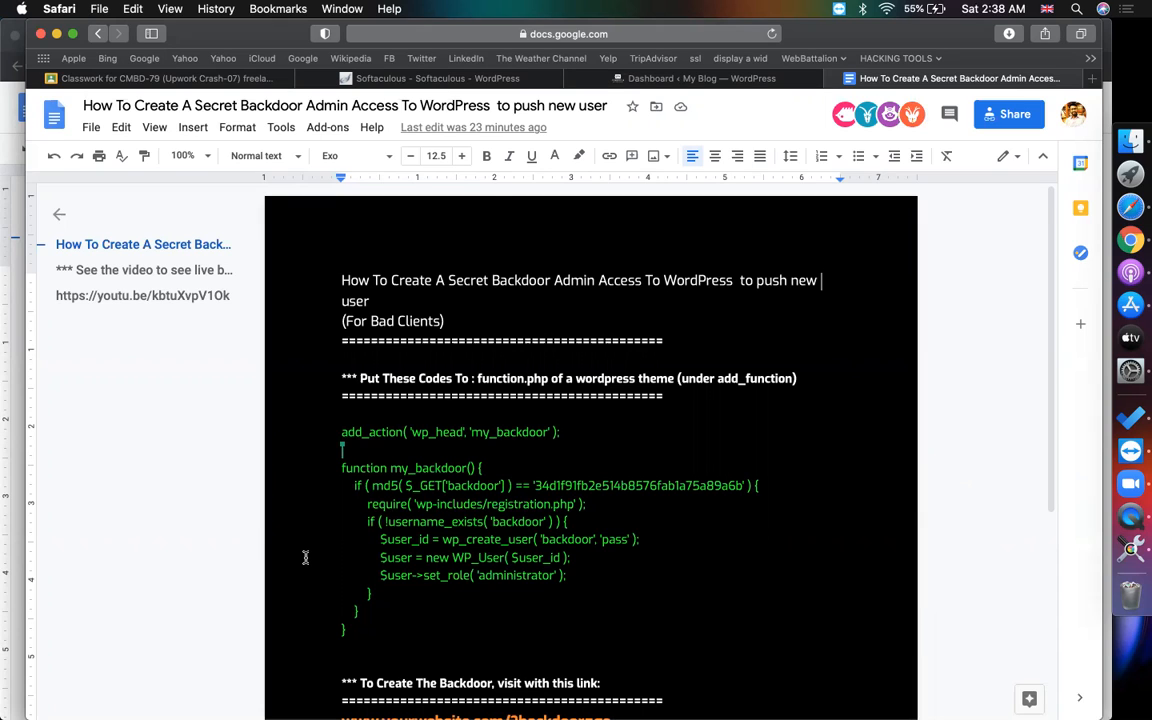
{"action": "scroll", "scroll_direction": "down", "scroll_amount": 3}
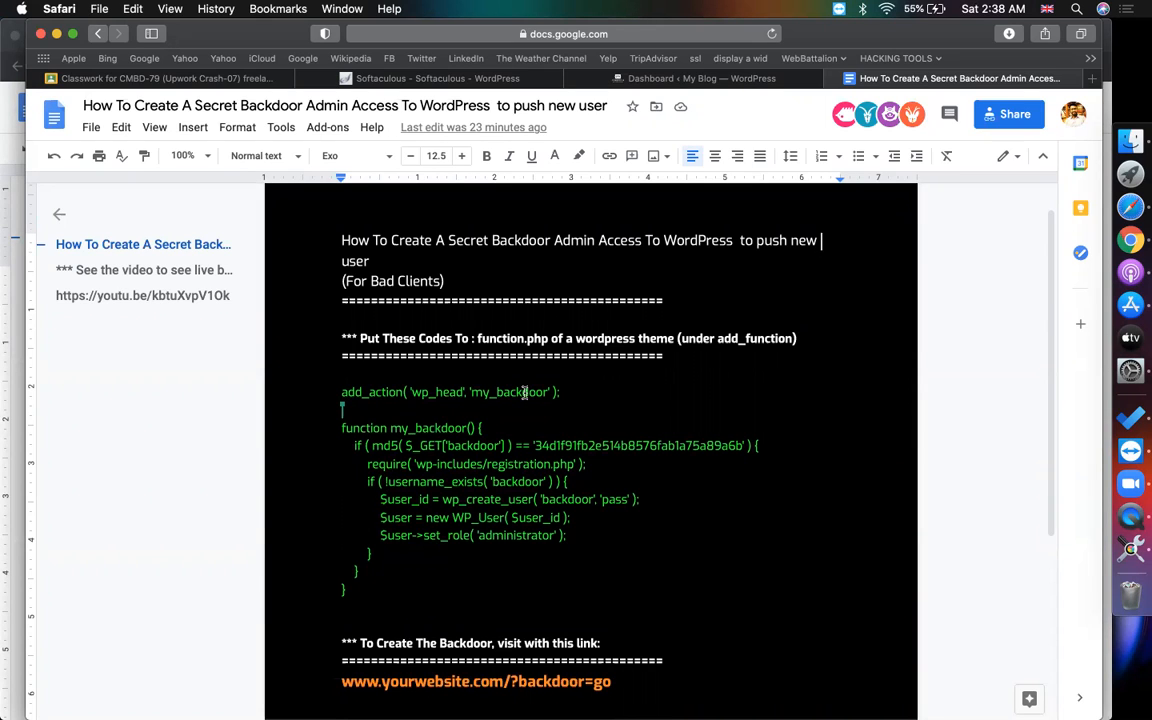
{"action": "double_click", "coordinate": [510, 390]}
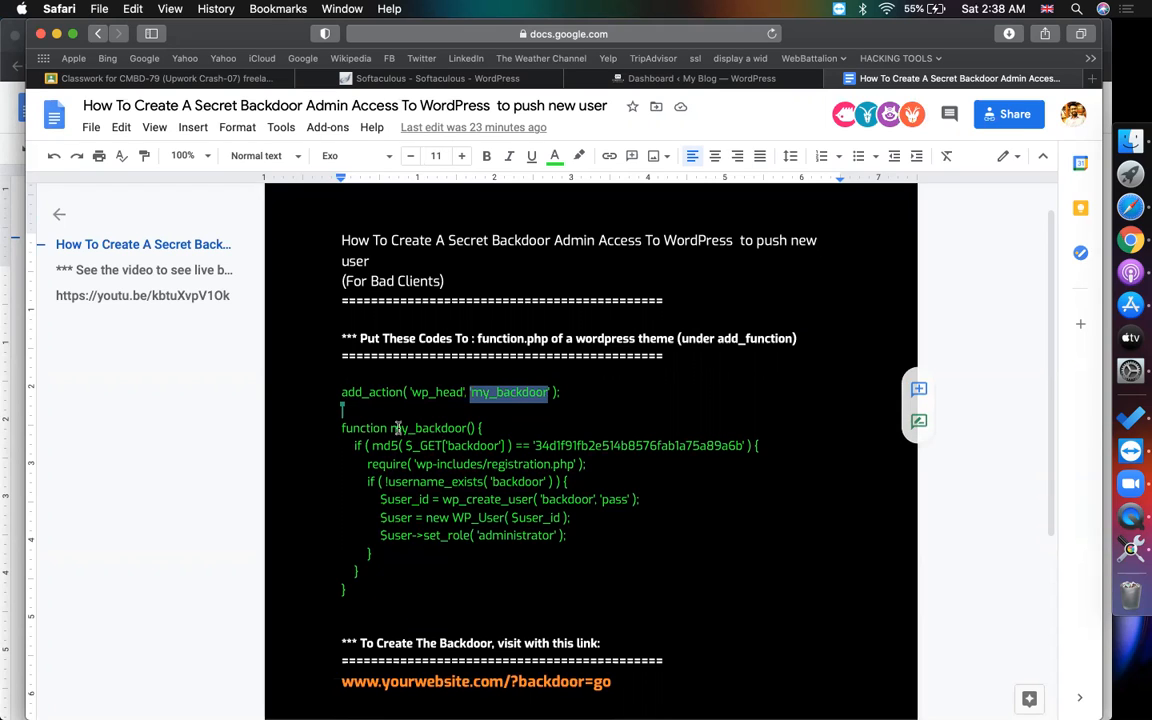
{"action": "double_click", "coordinate": [424, 428]}
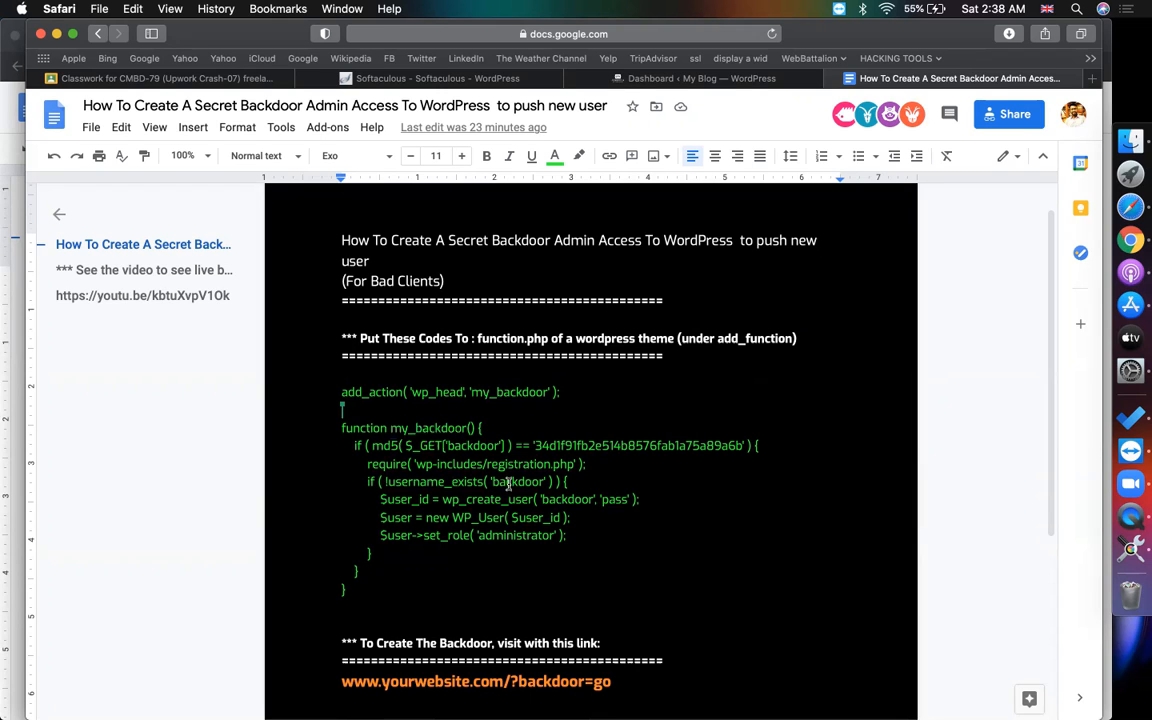
{"action": "double_click", "coordinate": [568, 500]}
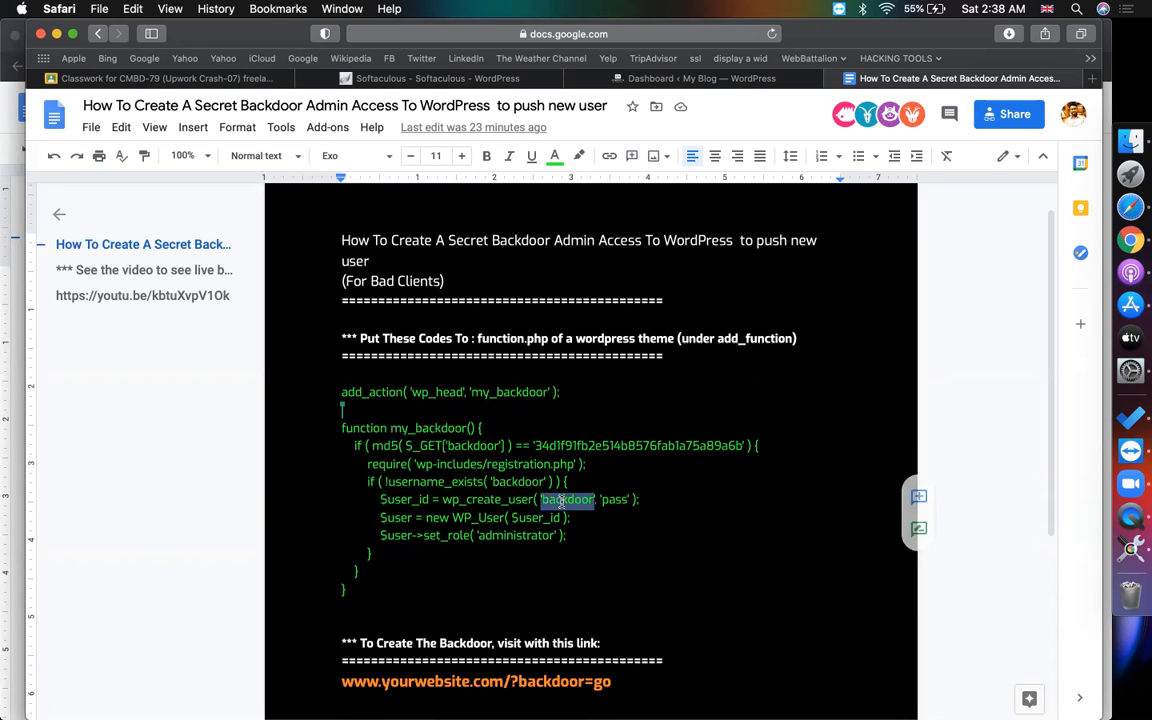
{"action": "double_click", "coordinate": [614, 500]}
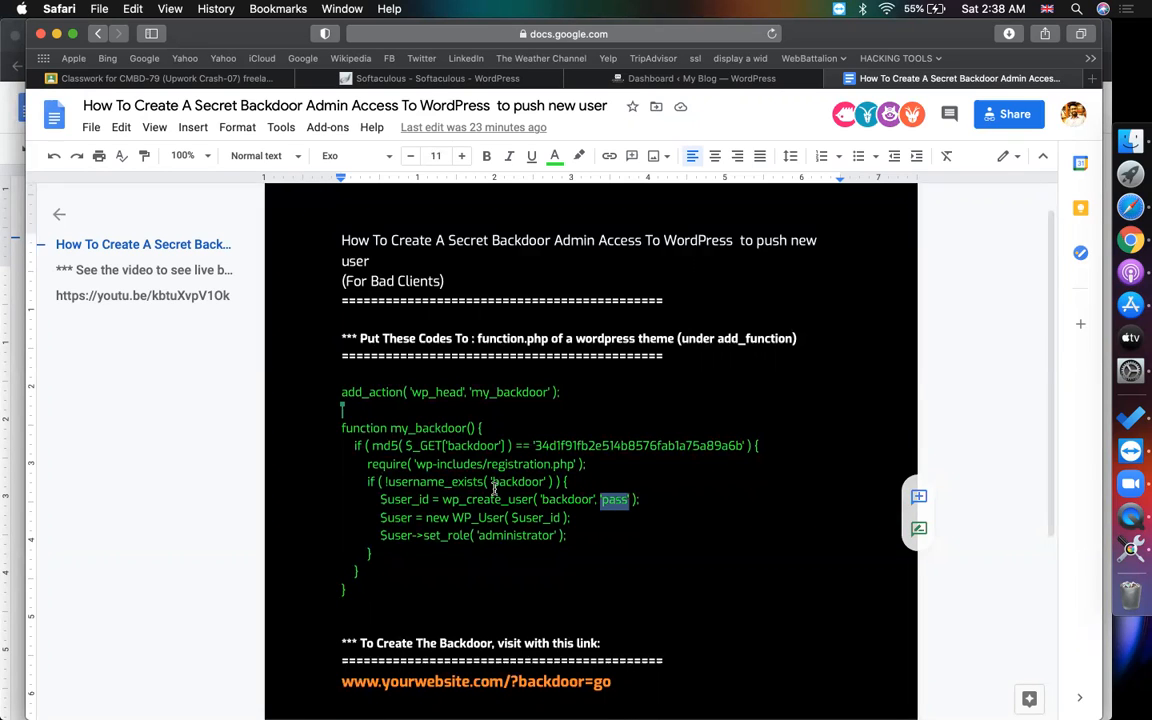
{"action": "double_click", "coordinate": [518, 480]}
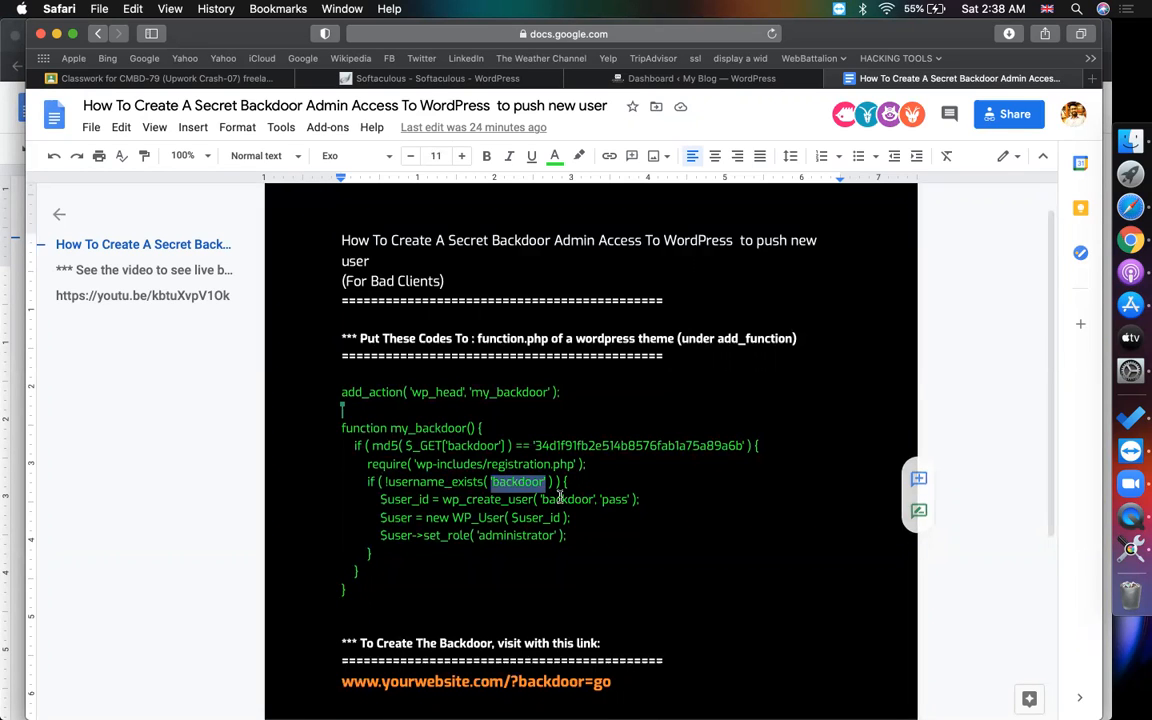
{"action": "left_click", "coordinate": [616, 500]}
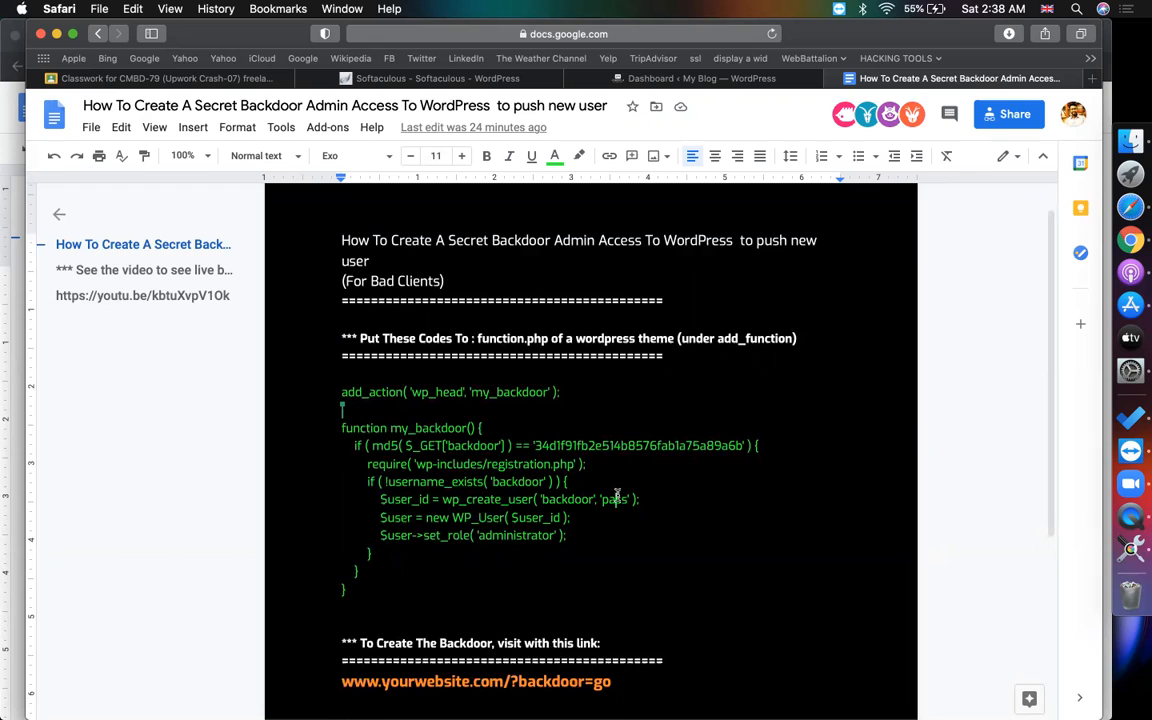
- Go over the my_backdoor hook and credentials again and select the code snippet
{"action": "double_click", "coordinate": [512, 390]}
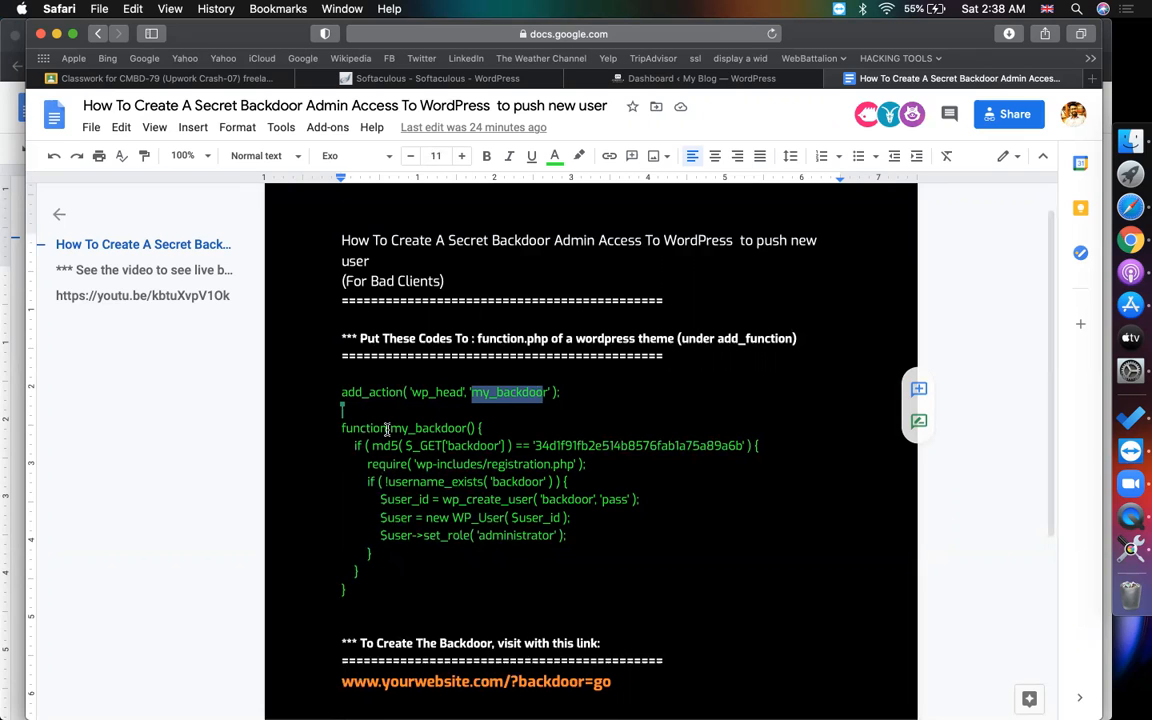
{"action": "double_click", "coordinate": [424, 428]}
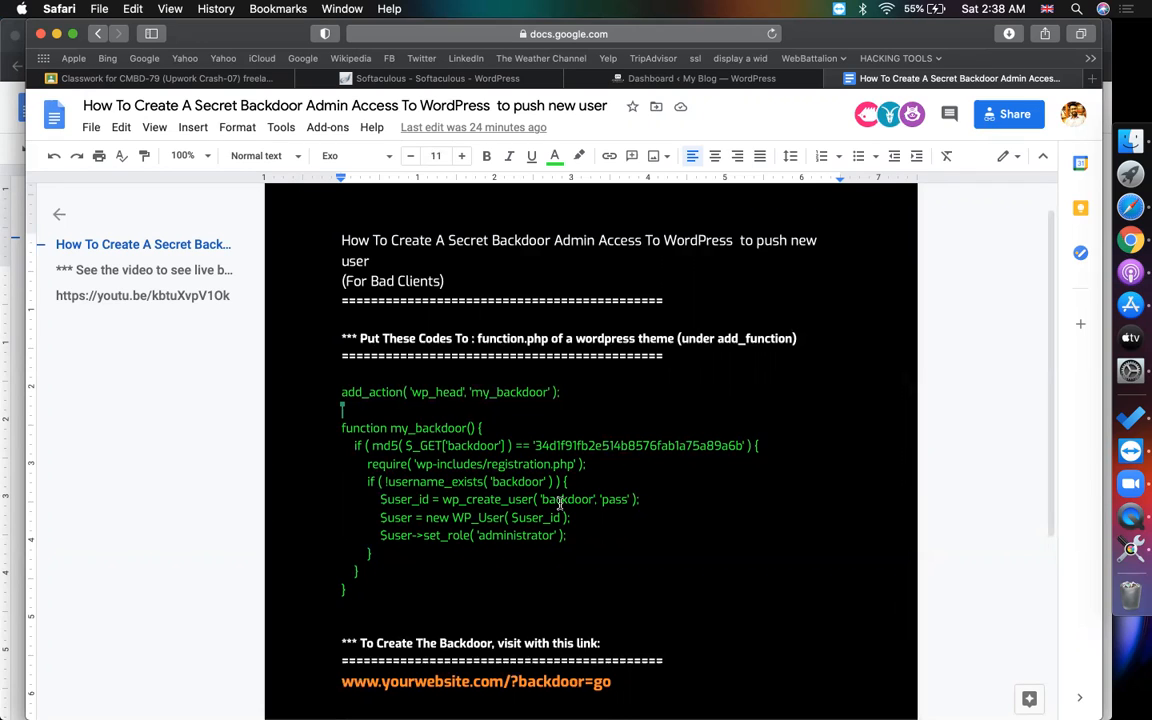
{"action": "double_click", "coordinate": [568, 500]}
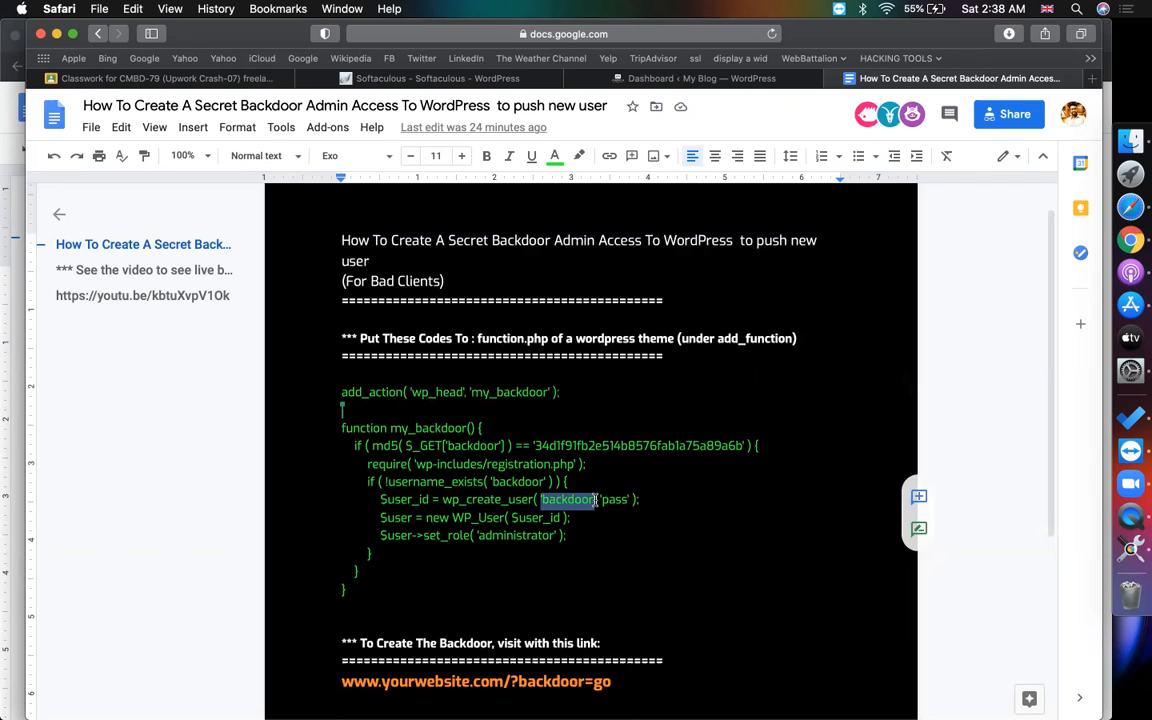
{"action": "double_click", "coordinate": [614, 500]}
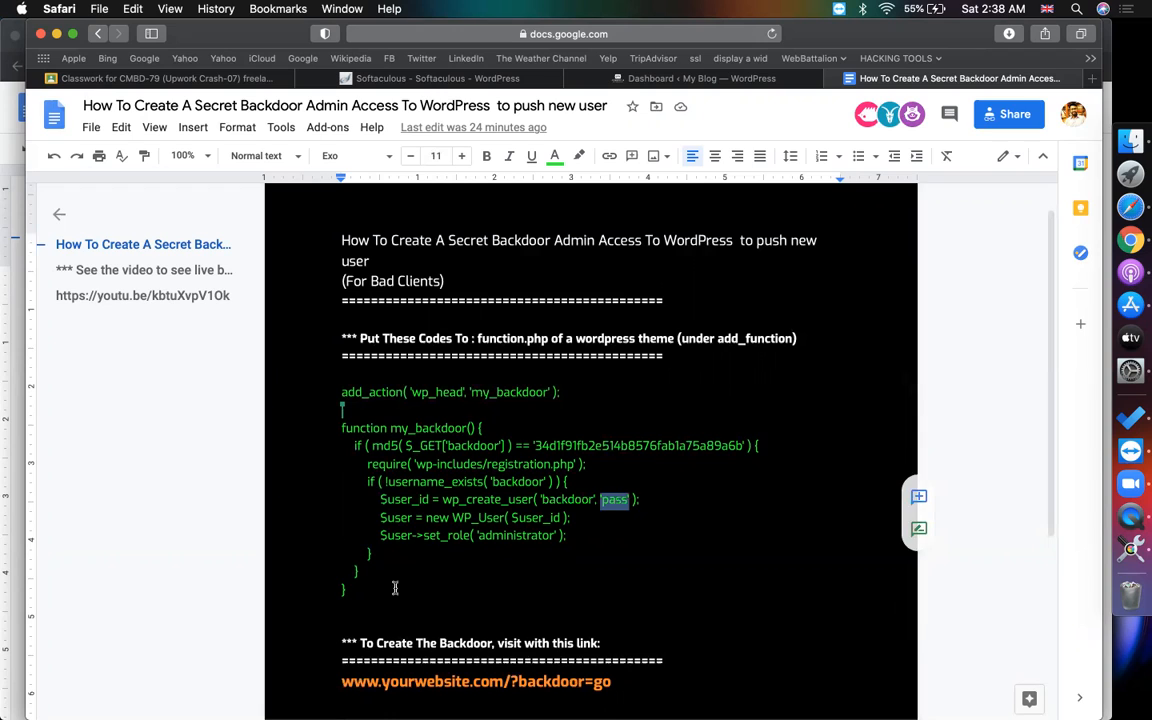
{"action": "left_click_drag", "start_coordinate": [340, 390], "coordinate": [360, 596]}
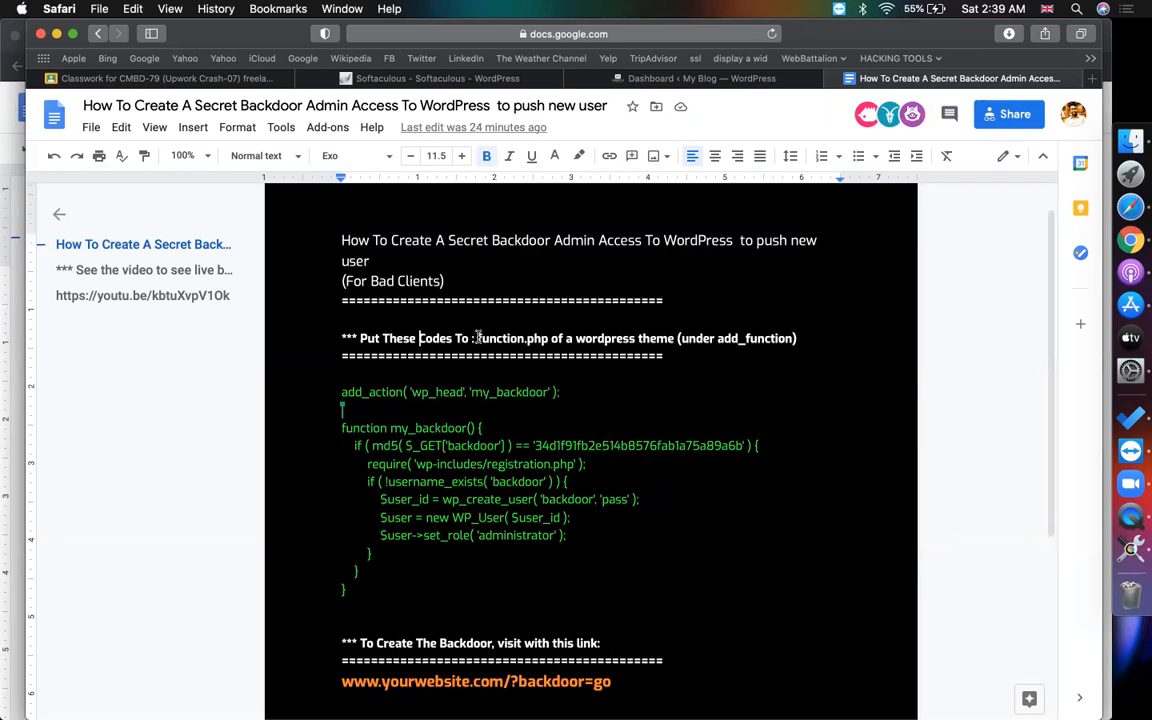
{"action": "double_click", "coordinate": [512, 338]}
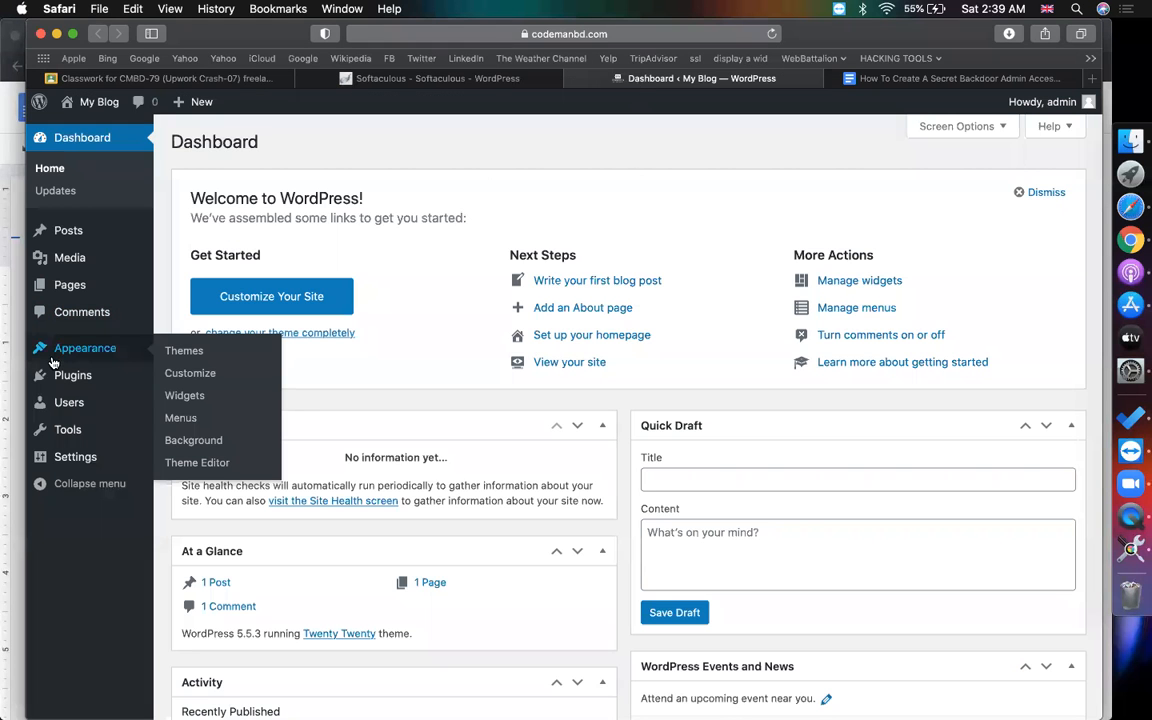
- Bring up the Theme Editor on Twenty Twenty's stylesheet, accepting the direct-editing warning
{"action": "left_click", "coordinate": [196, 462]}
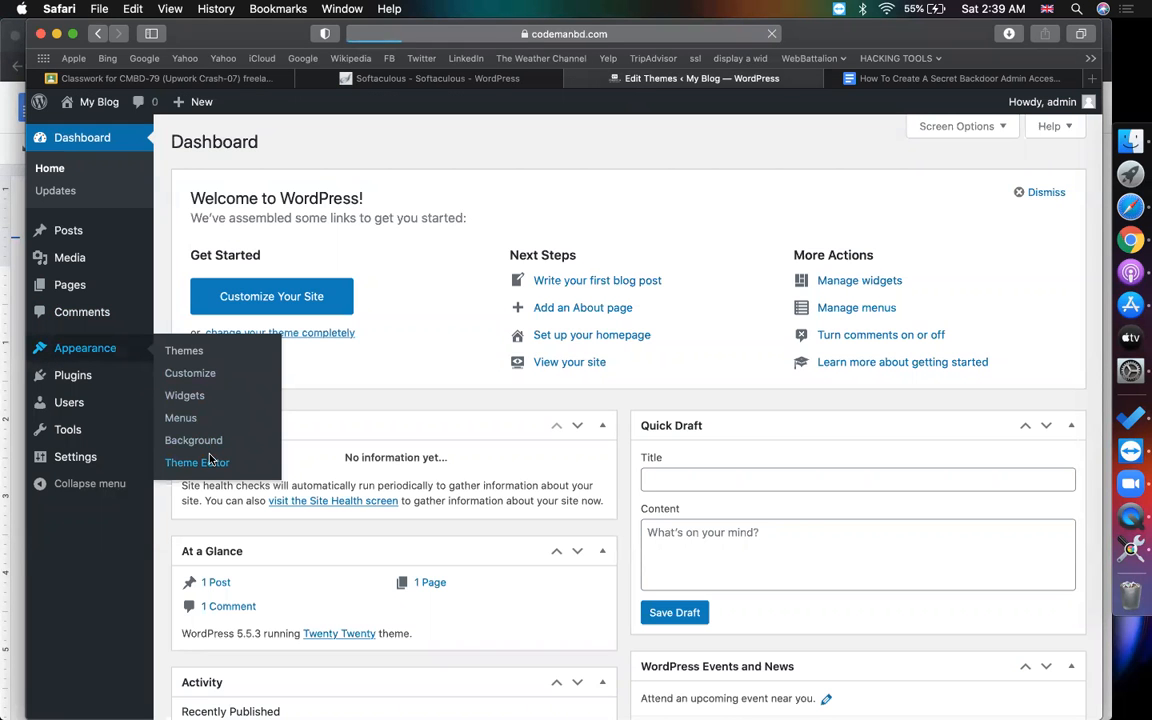
{"action": "left_click", "coordinate": [196, 462]}
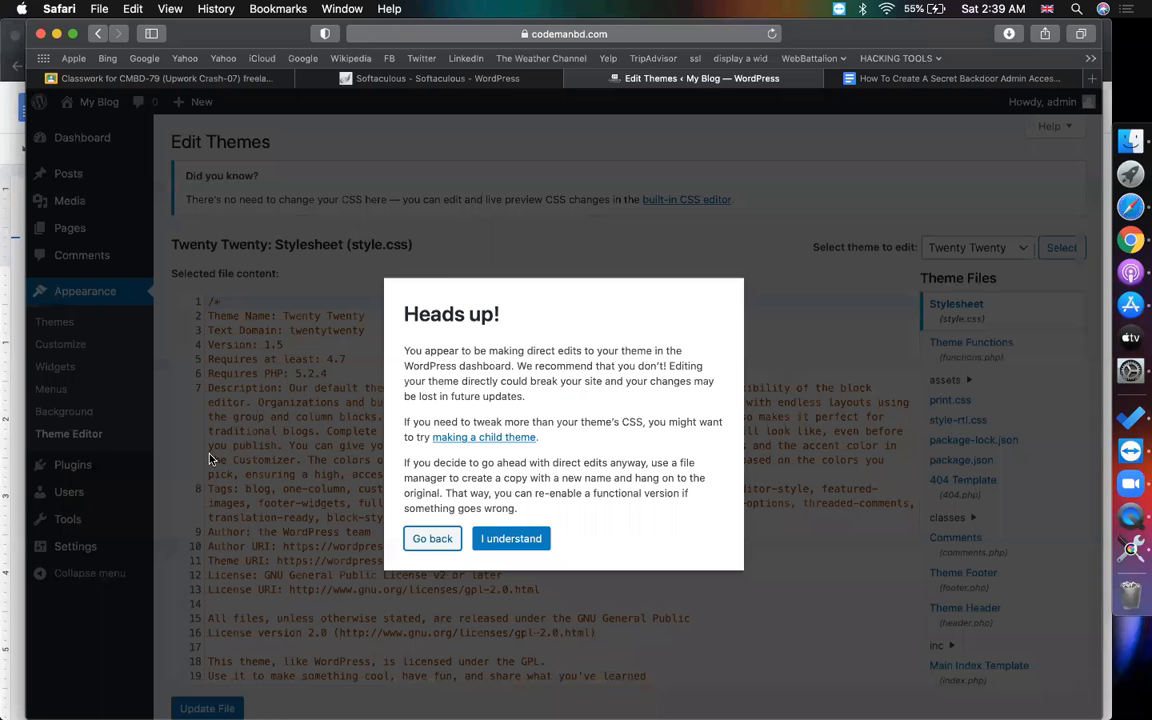
{"action": "left_click", "coordinate": [510, 538]}
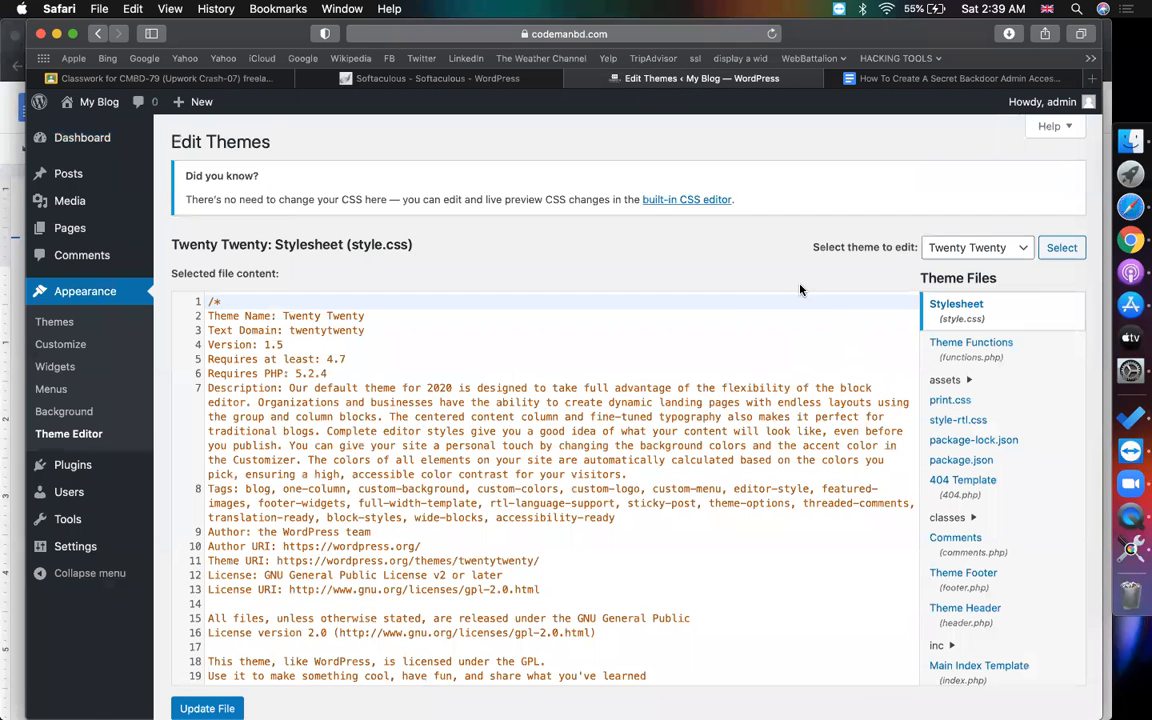
{"action": "scroll", "scroll_direction": "down", "scroll_amount": 3}
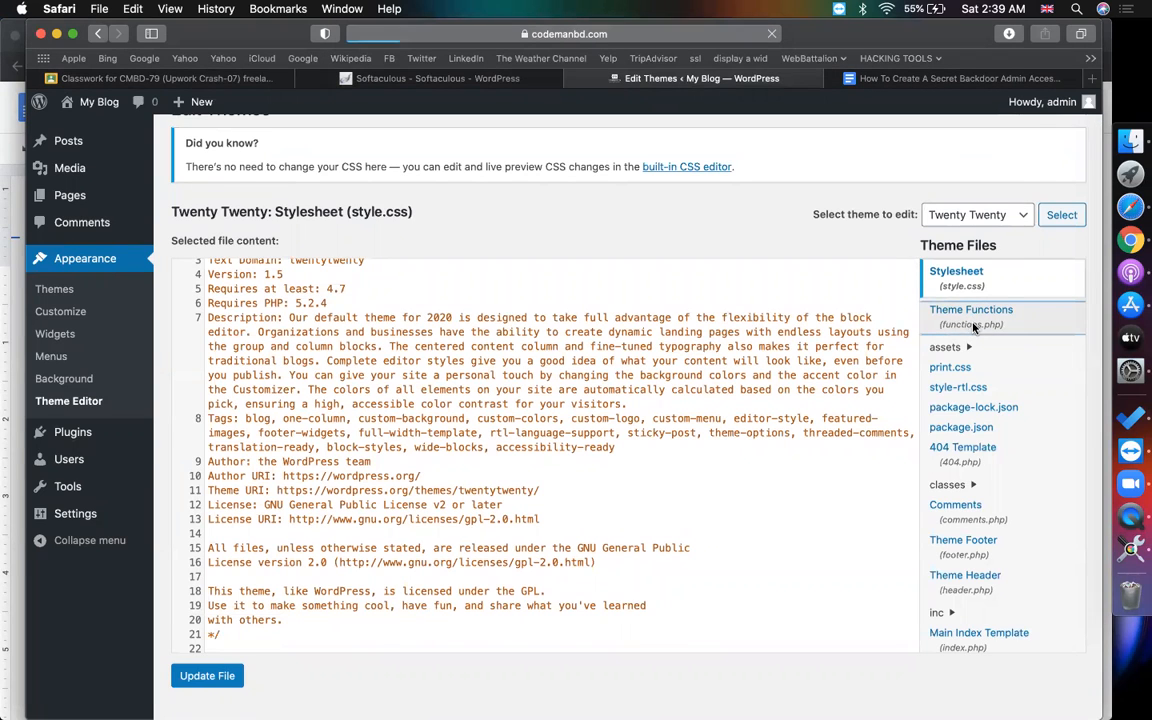
- Switch to Theme Functions (functions.php) and move down past line 147 for the backdoor code
{"action": "left_click", "coordinate": [972, 316]}
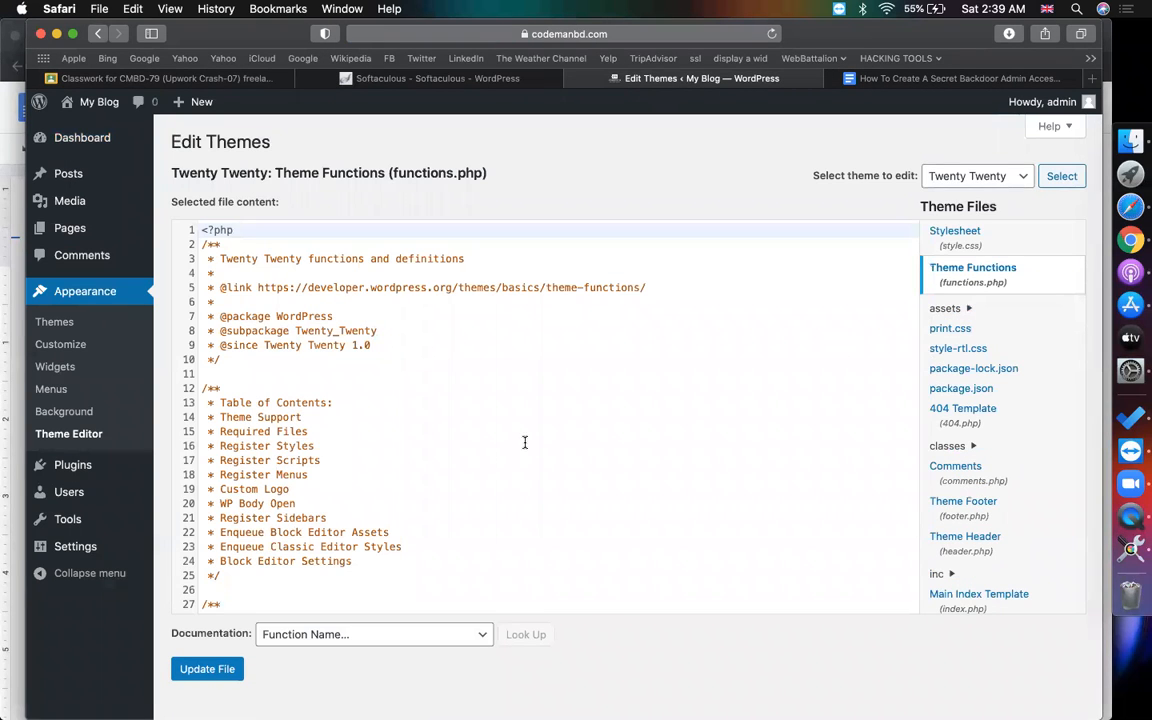
{"action": "scroll", "scroll_direction": "down", "scroll_amount": 3}
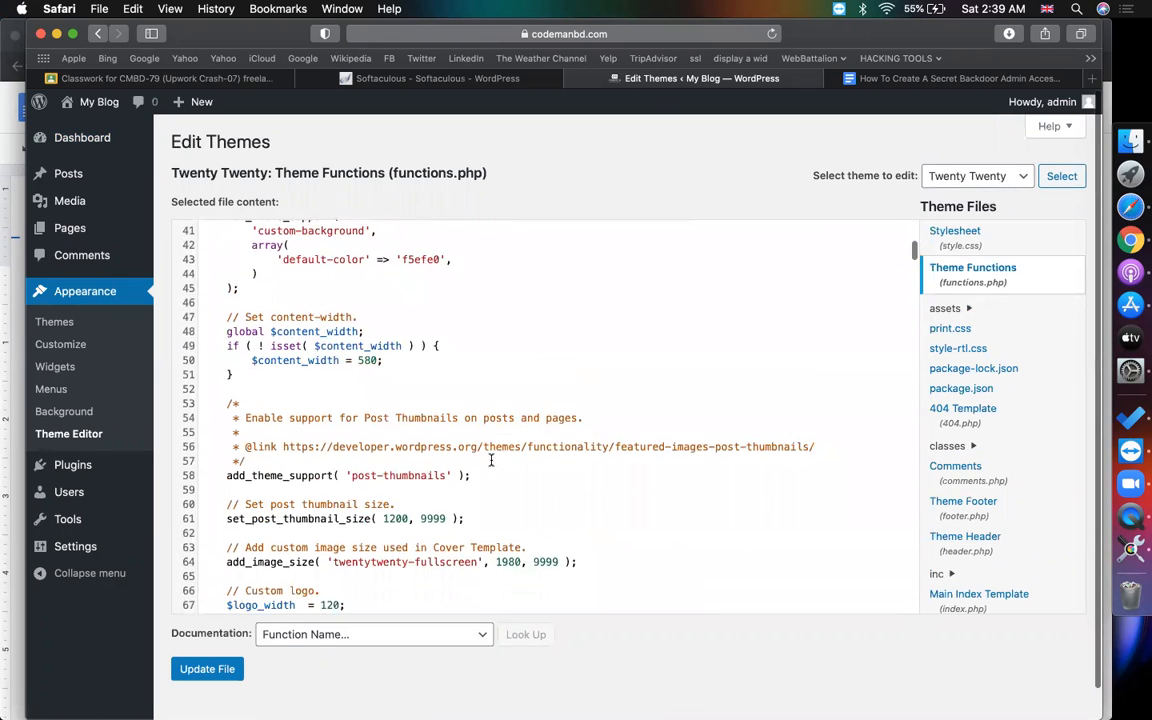
{"action": "scroll", "scroll_direction": "down", "scroll_amount": 3}
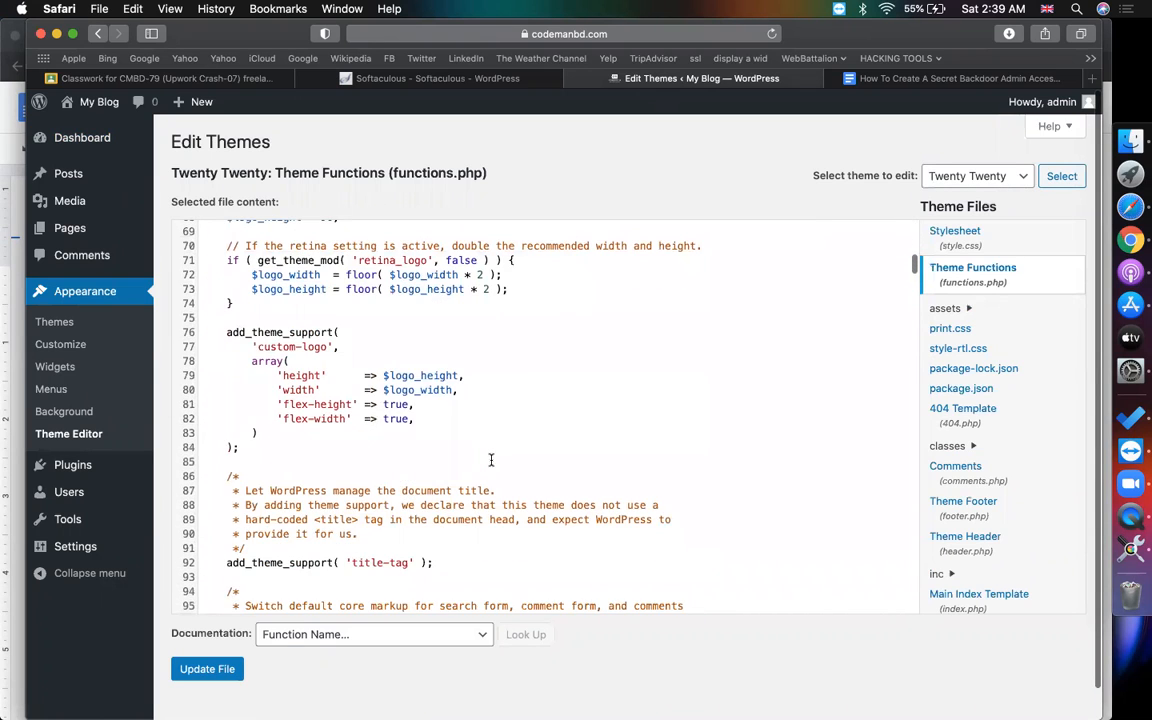
{"action": "scroll", "scroll_direction": "down", "scroll_amount": 3}
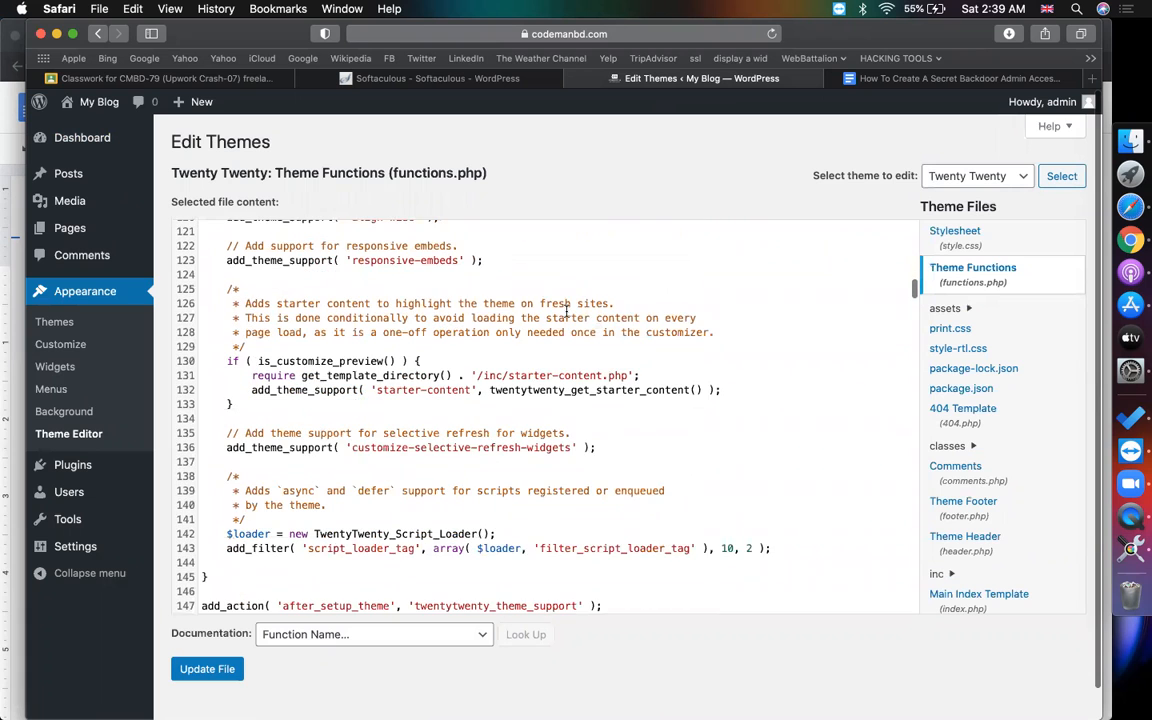
{"action": "scroll", "scroll_direction": "down", "scroll_amount": 3}
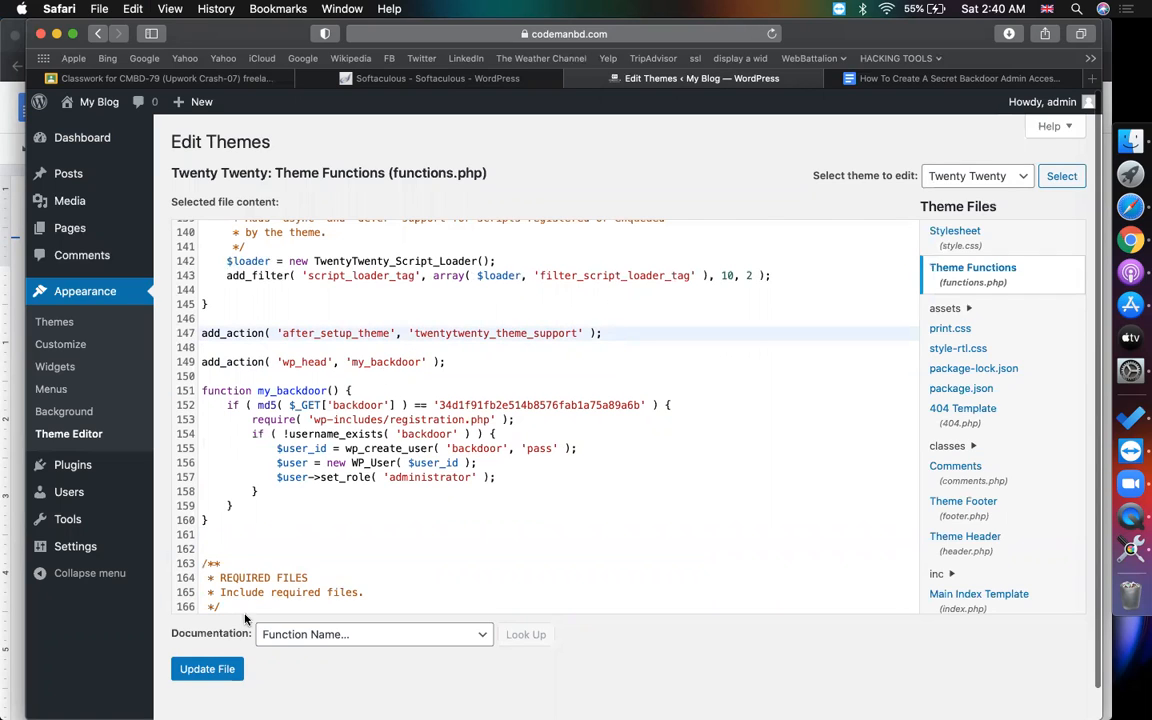
- Update functions.php so the backdoor code is saved, then return to the notes document
{"action": "left_click", "coordinate": [208, 668]}
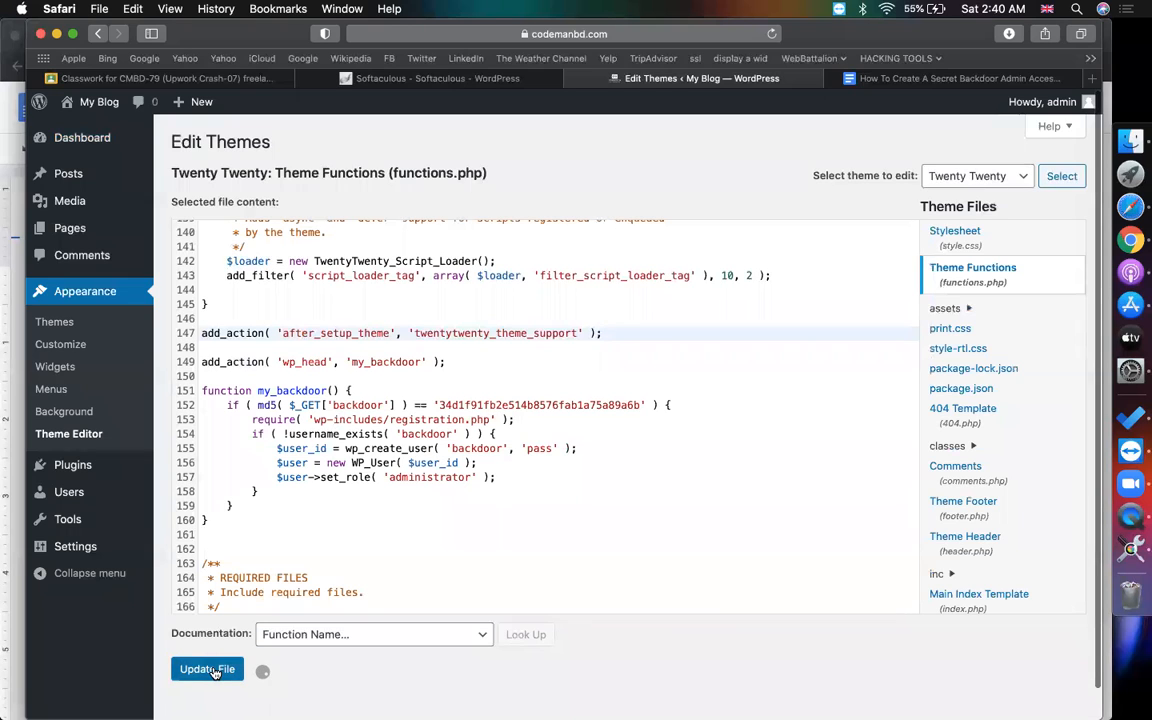
{"action": "left_click", "coordinate": [208, 668]}
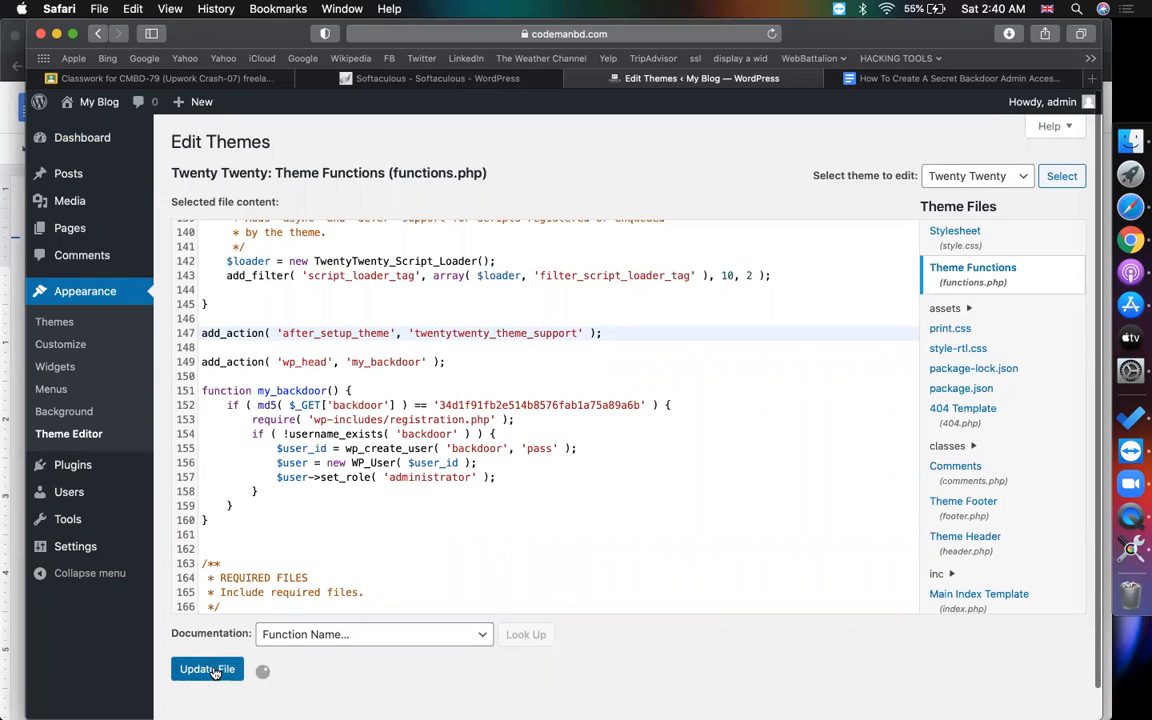
{"action": "left_click", "coordinate": [208, 668]}
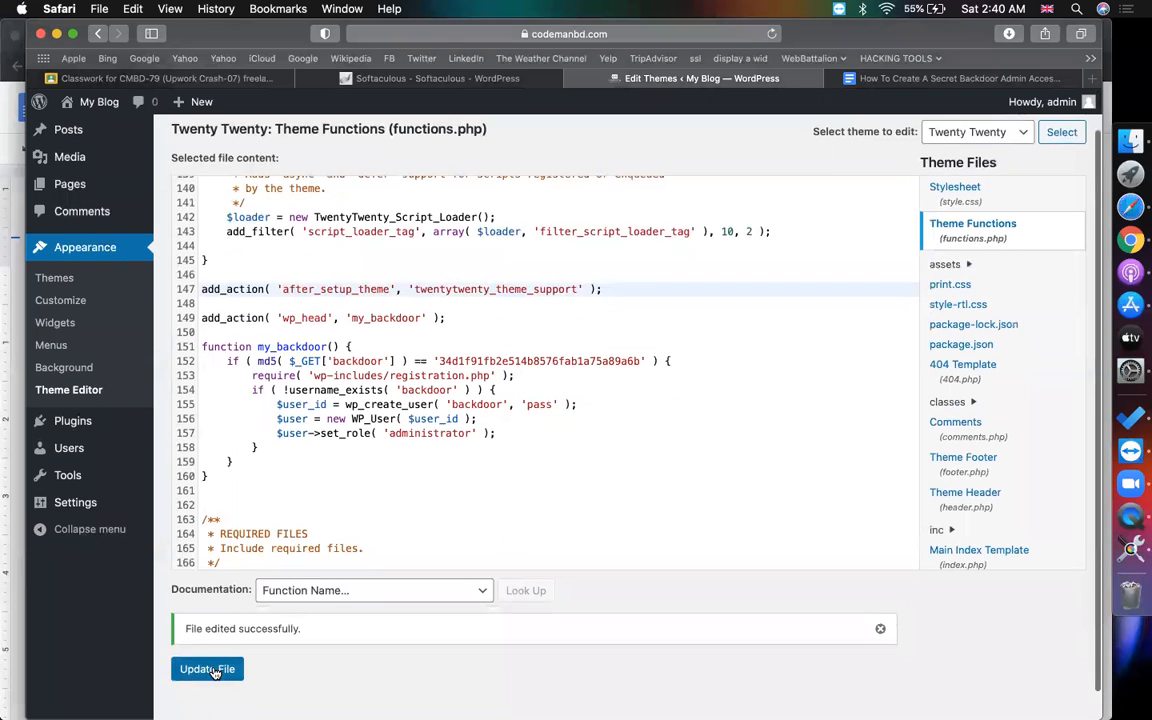
{"action": "left_click", "coordinate": [958, 78]}
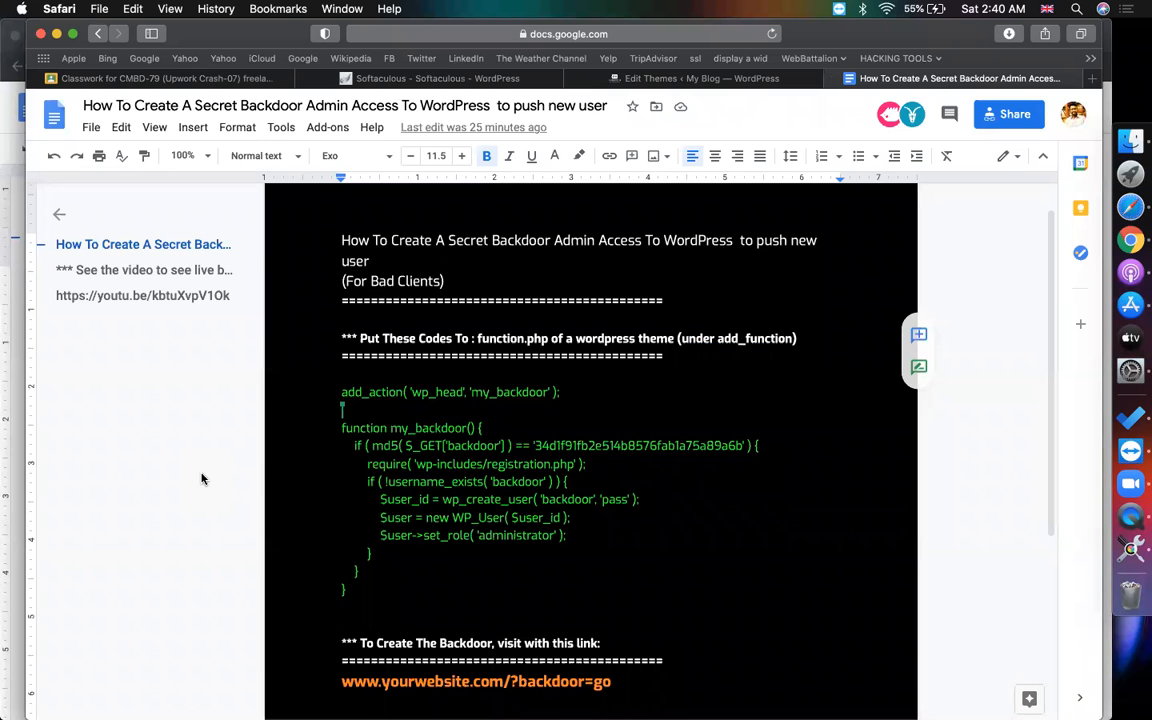
- Check the theme editor once more and come back to the backdoor instructions document
{"action": "scroll", "scroll_direction": "down", "scroll_amount": 3}
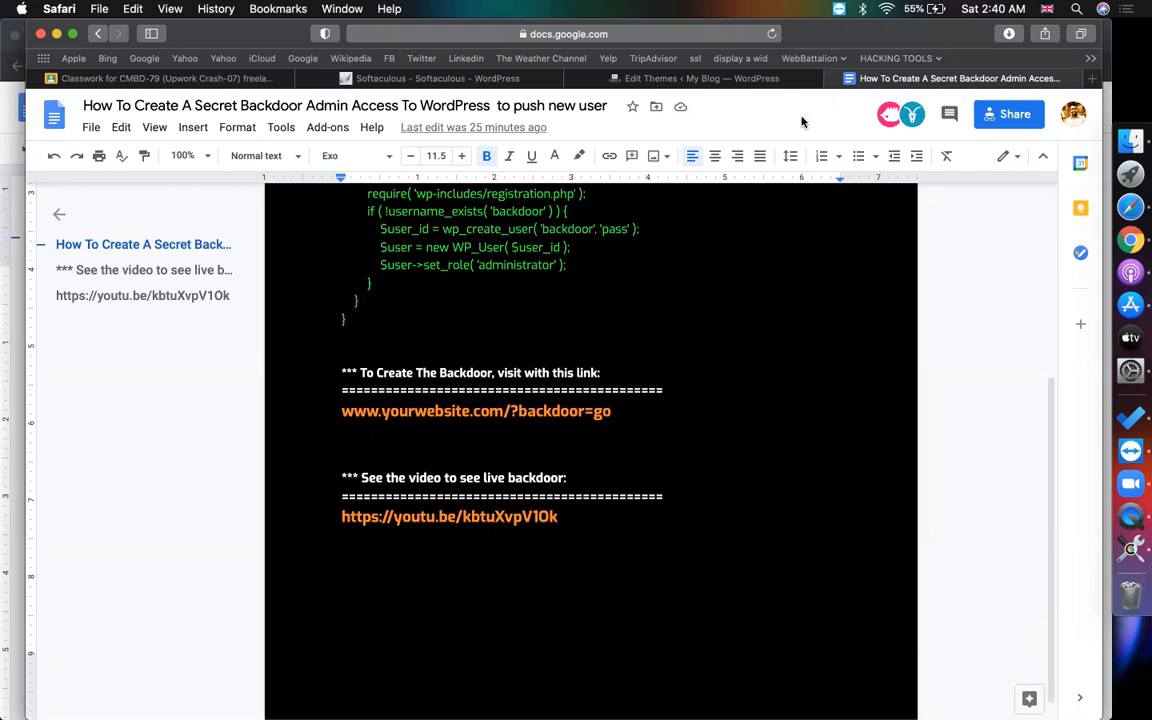
{"action": "left_click", "coordinate": [696, 78]}
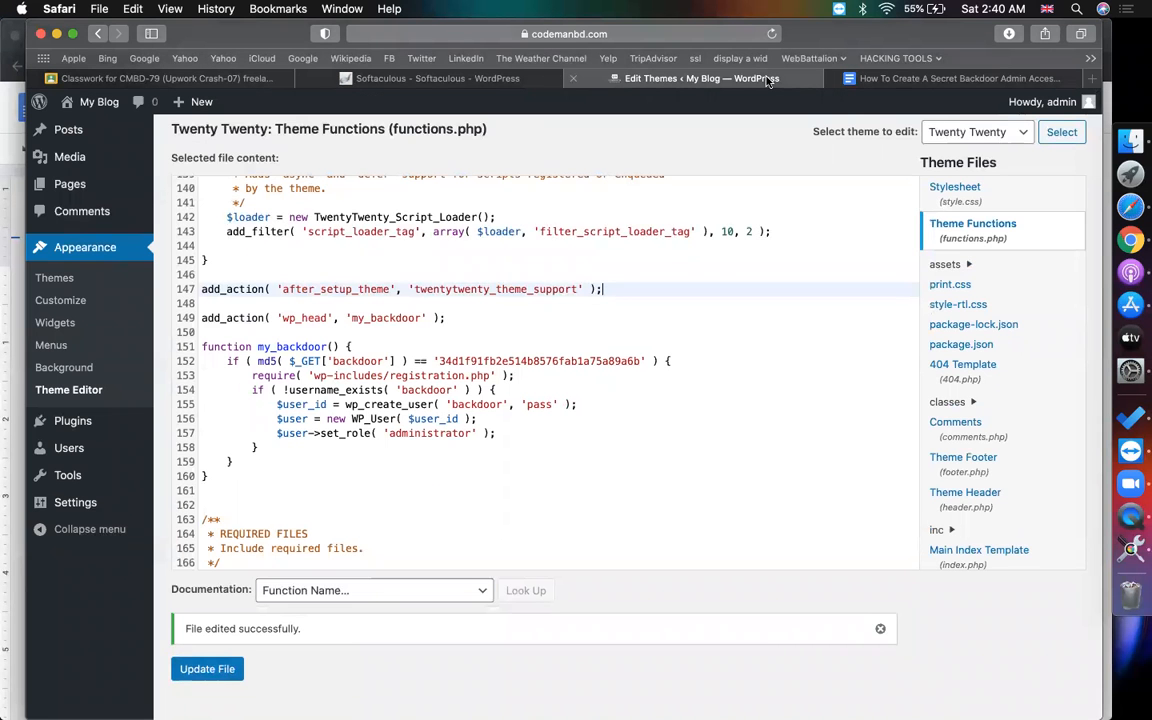
{"action": "mouse_move", "coordinate": [756, 82]}
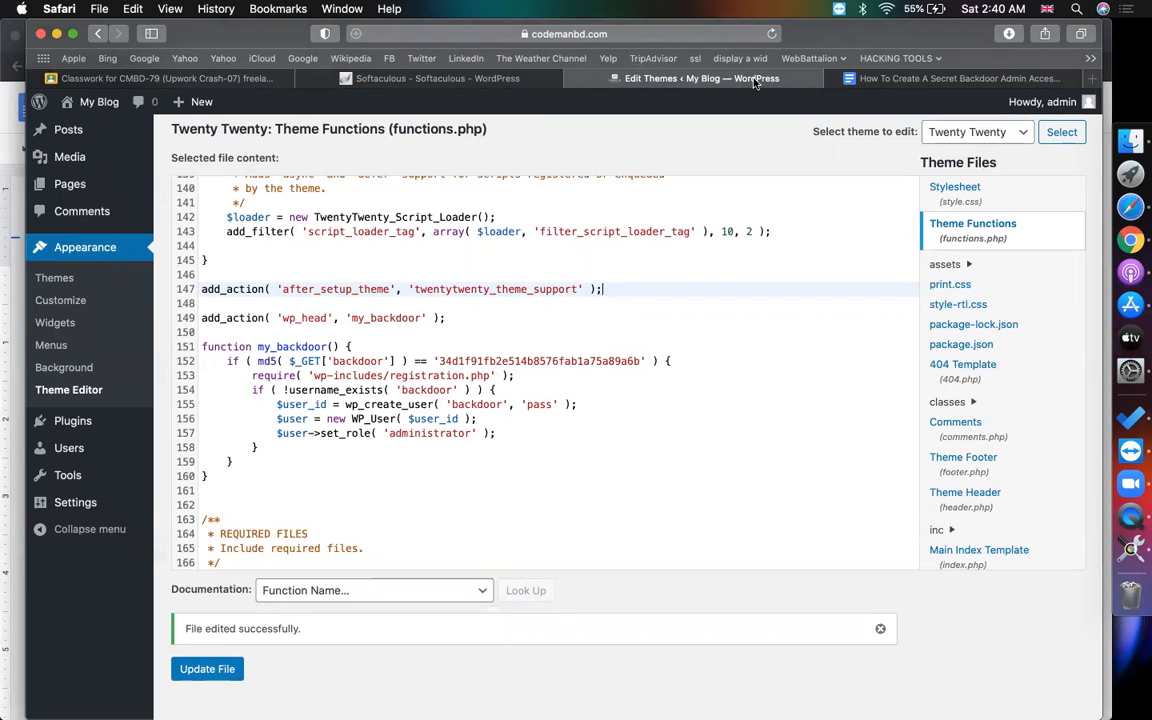
{"action": "left_click", "coordinate": [560, 32]}
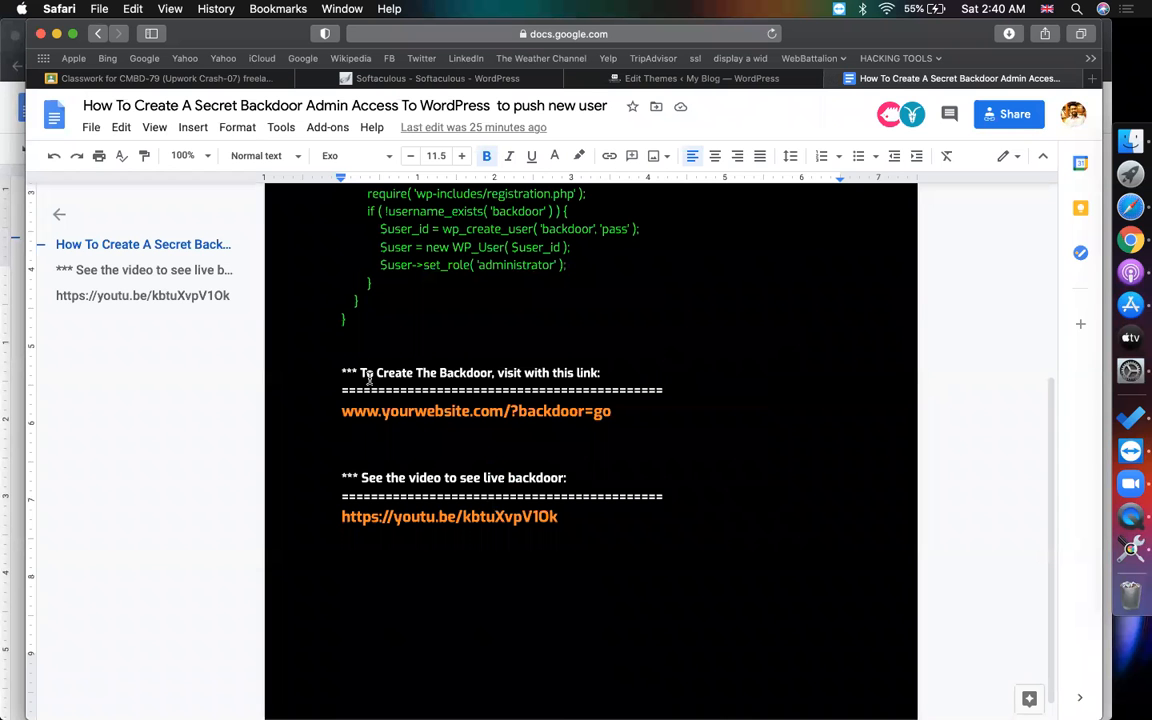
- Select the ?backdoor=go trigger link in the notes
{"action": "double_click", "coordinate": [420, 412]}
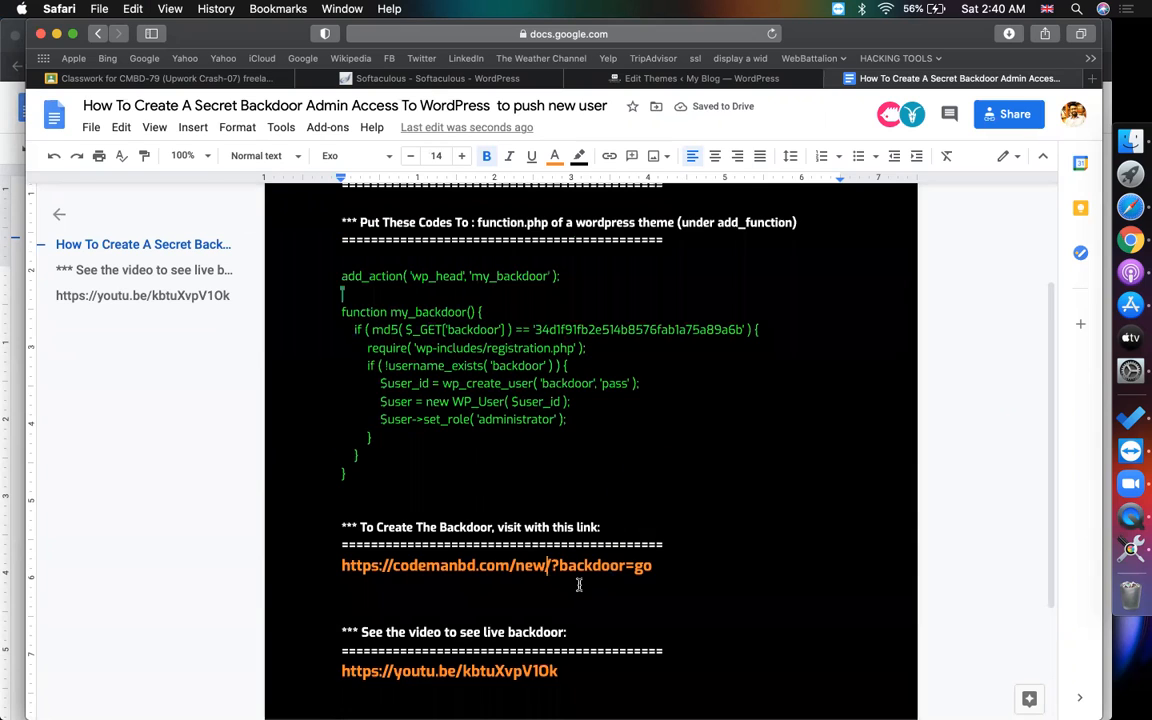
{"action": "left_click", "coordinate": [548, 564]}
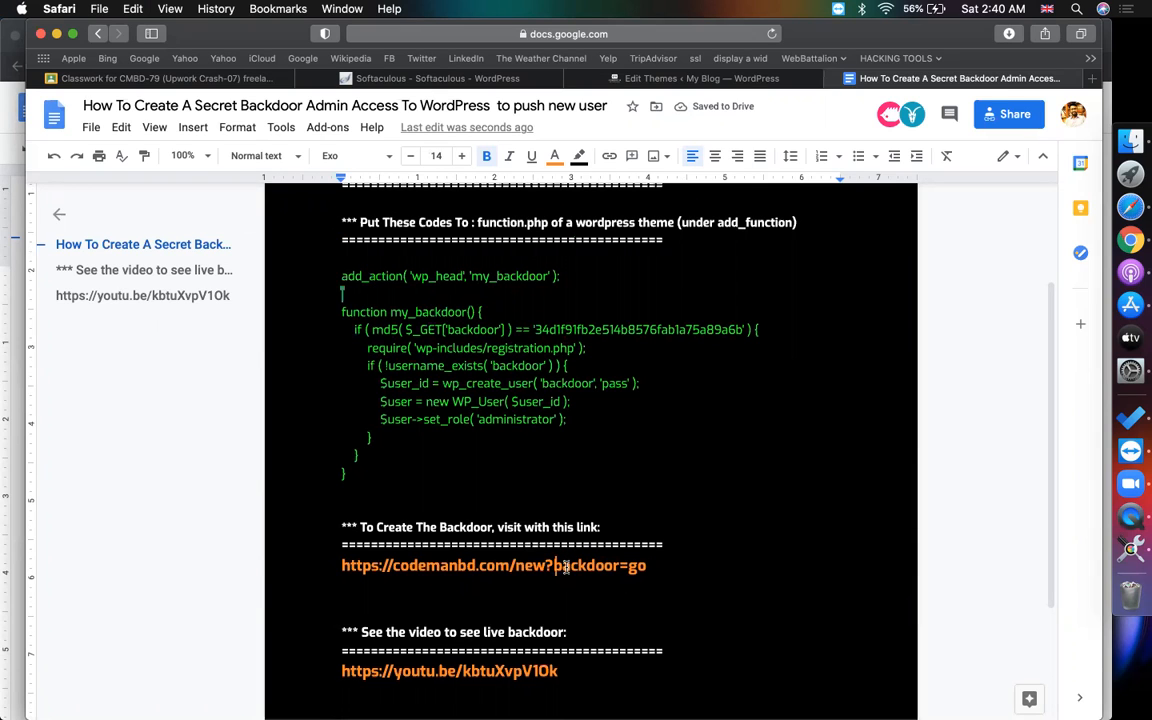
{"action": "double_click", "coordinate": [586, 564]}
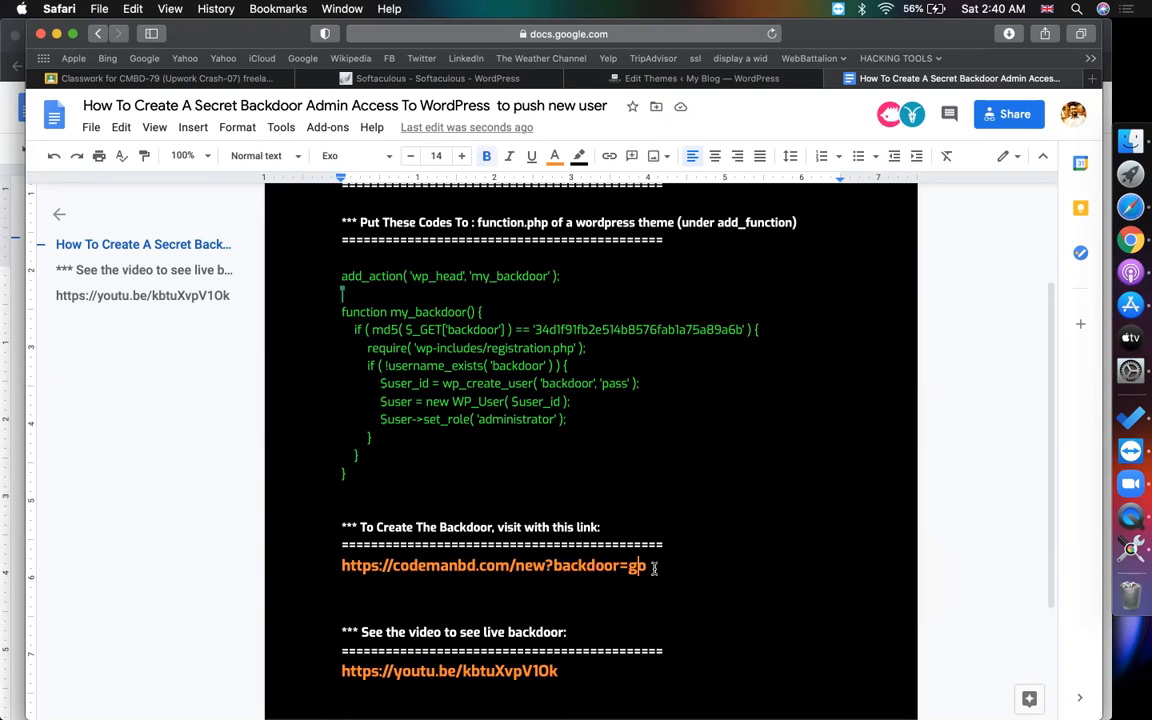
{"action": "double_click", "coordinate": [492, 564]}
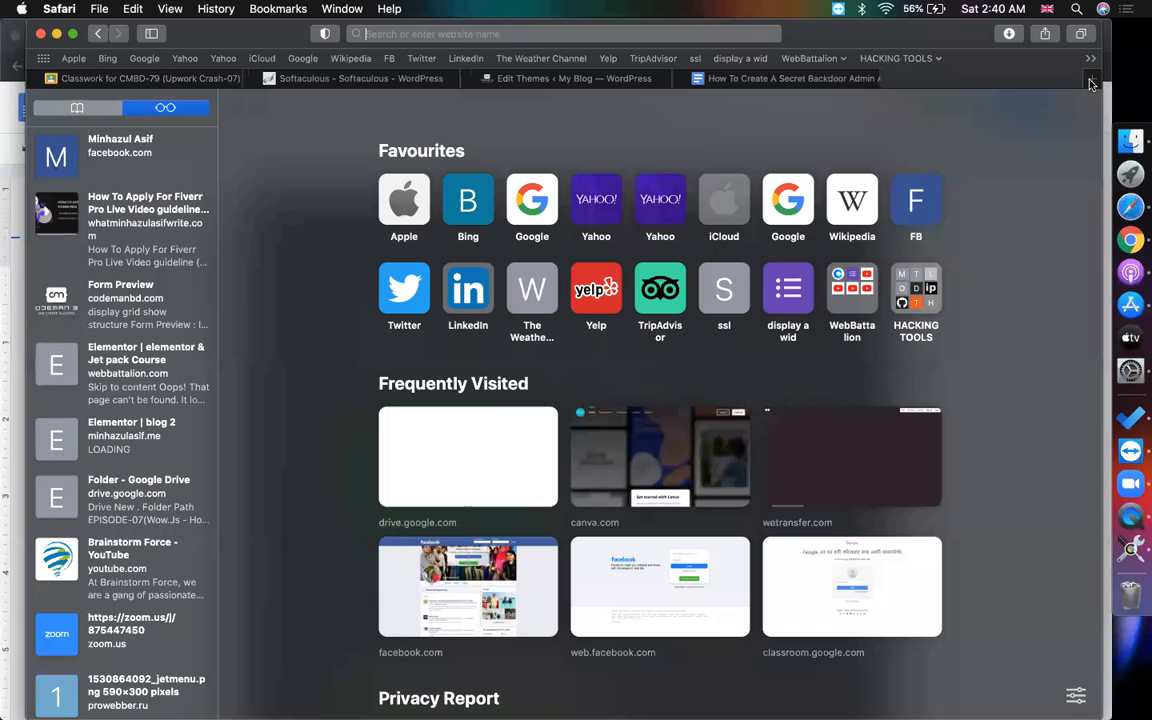
{"action": "type", "text": "https://codemanbd.com/new?backdoor=go"}
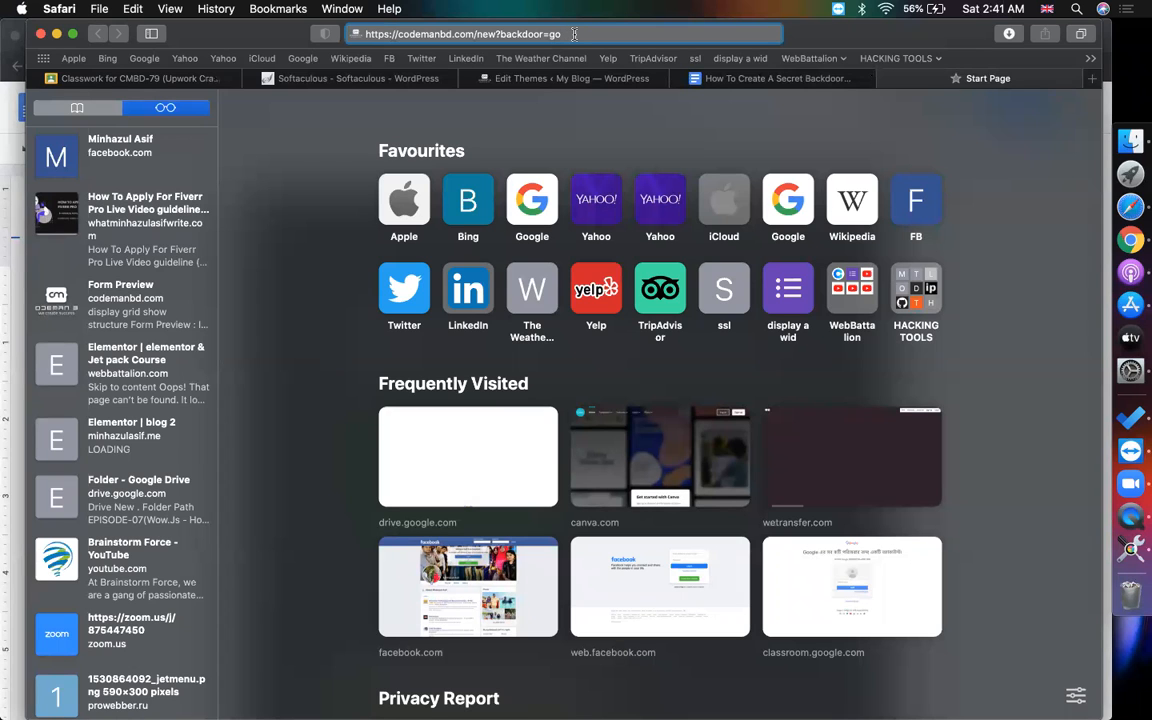
{"action": "left_click", "coordinate": [778, 78]}
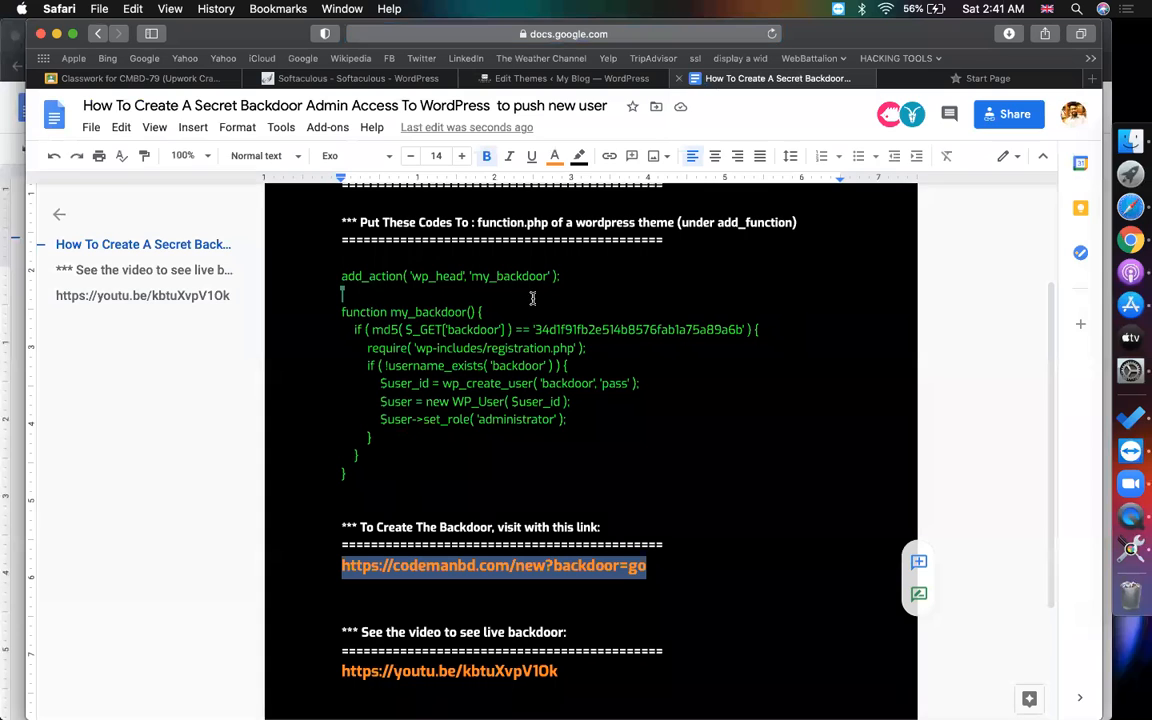
{"action": "double_click", "coordinate": [568, 384]}
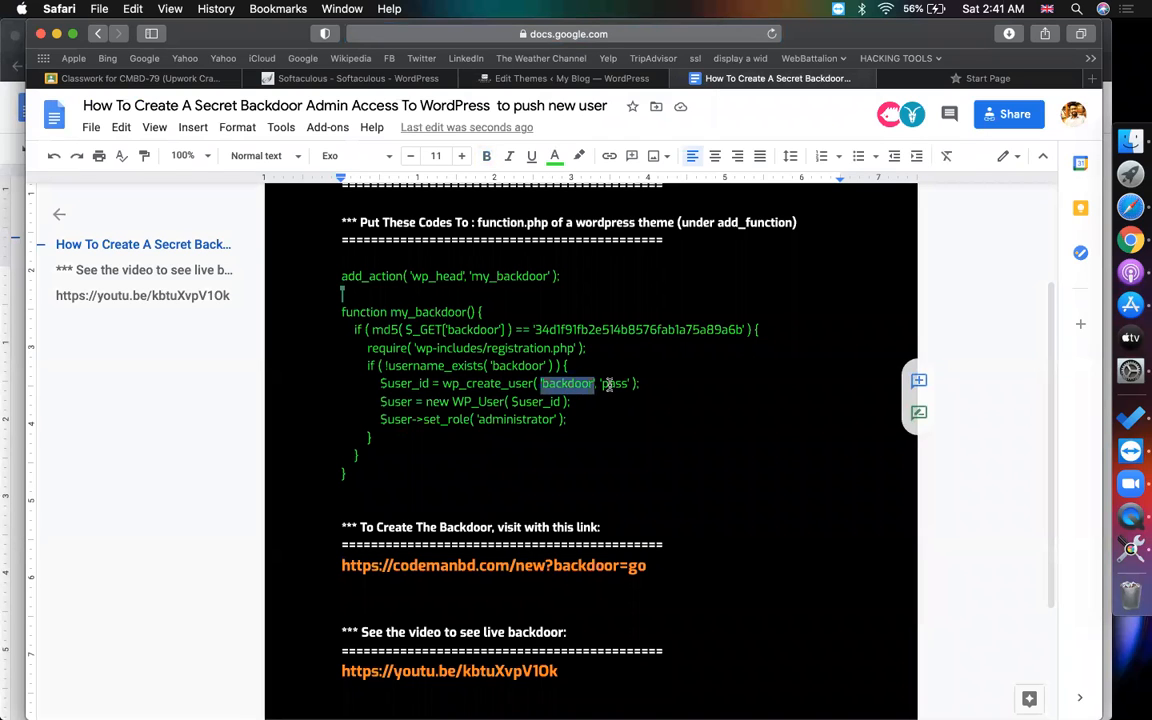
{"action": "left_click", "coordinate": [572, 78]}
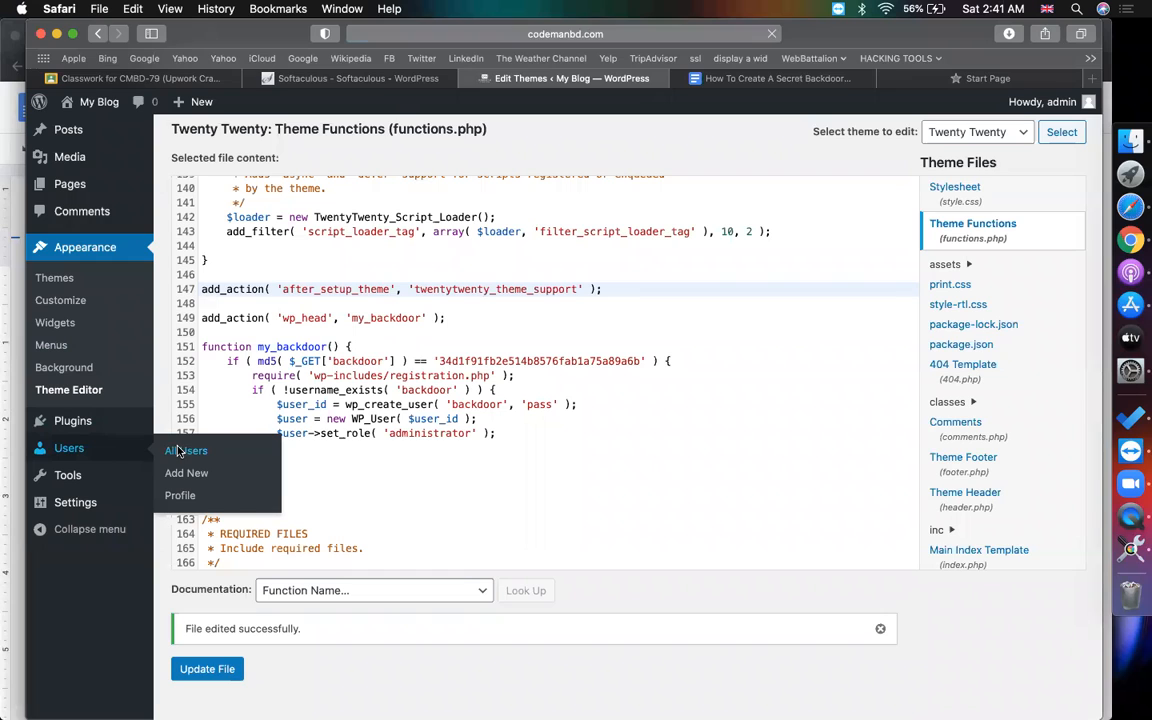
- Show All Users, where 'backdoor' now appears as a second Administrator beside admin
{"action": "left_click", "coordinate": [186, 450]}
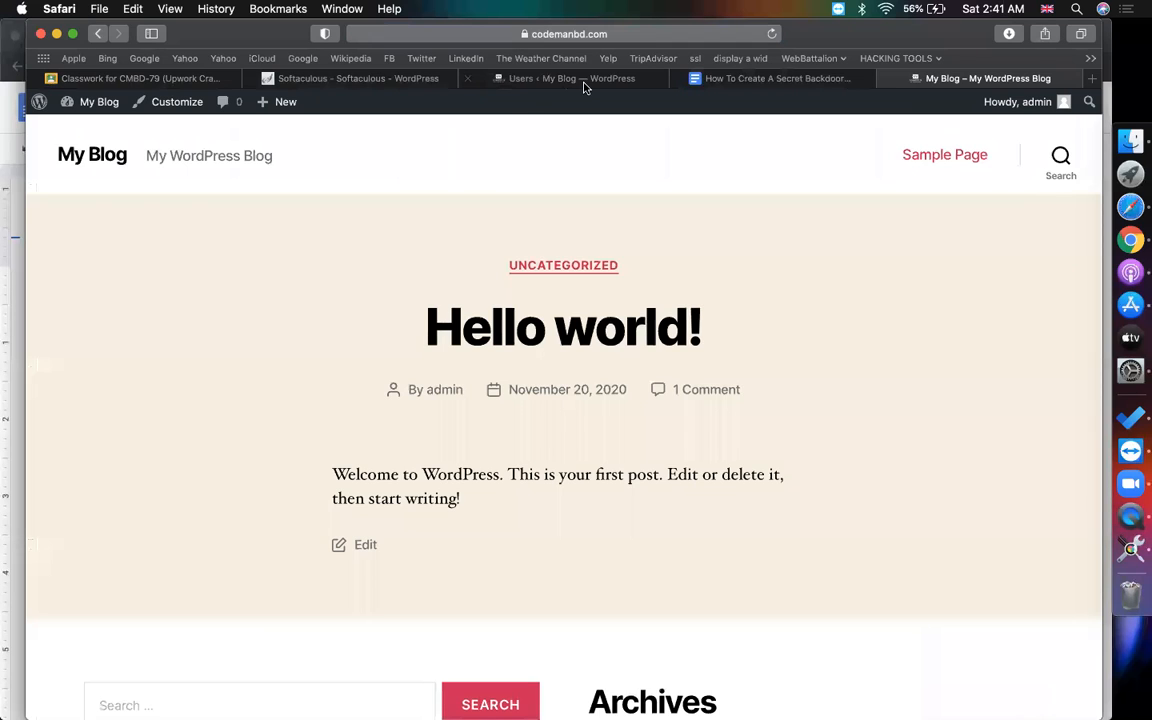
{"action": "left_click", "coordinate": [562, 78]}
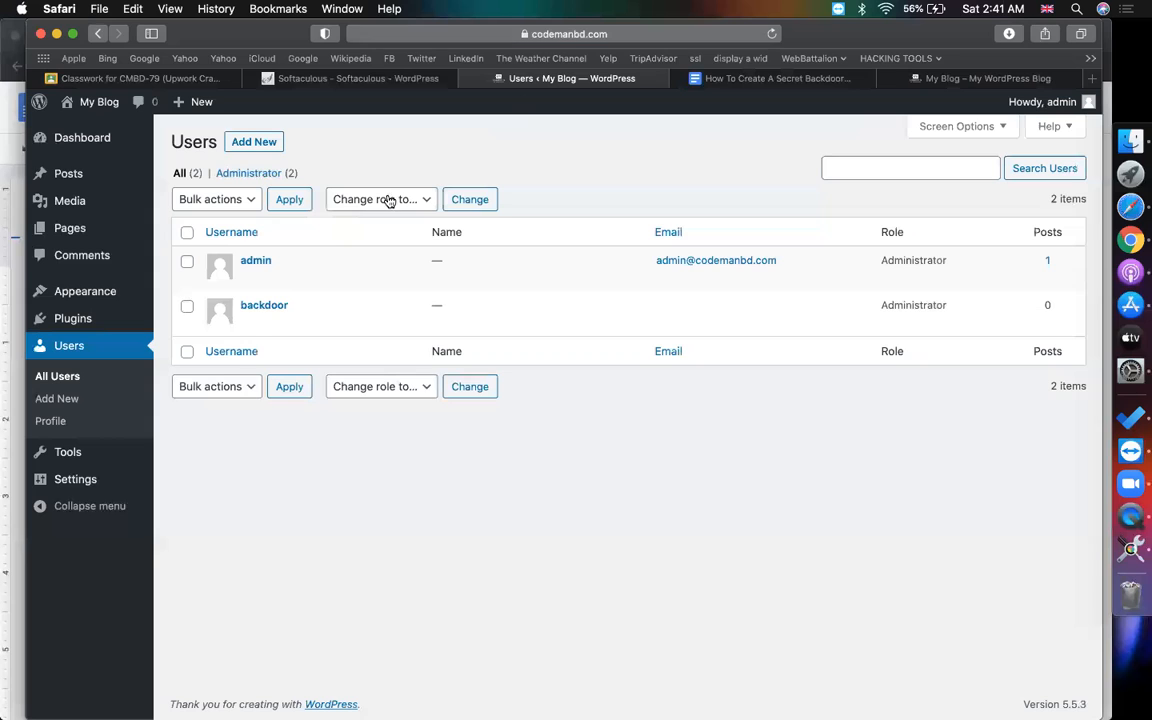
{"action": "mouse_move", "coordinate": [264, 304]}
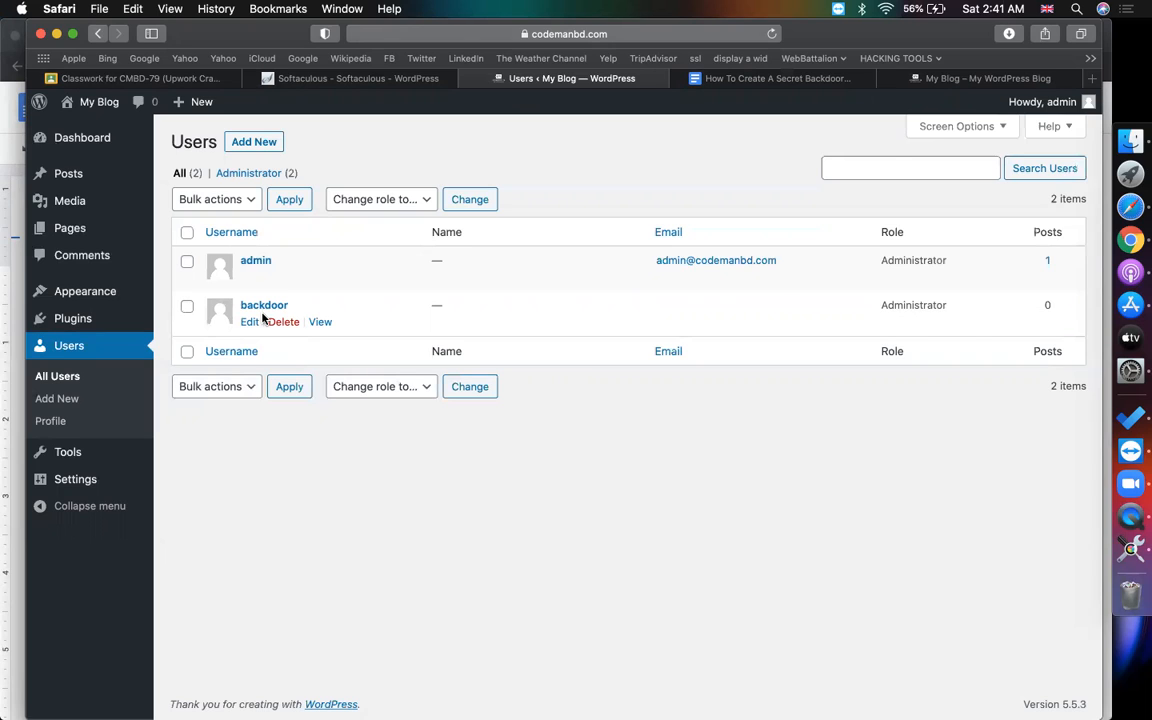
{"action": "mouse_move", "coordinate": [668, 128]}
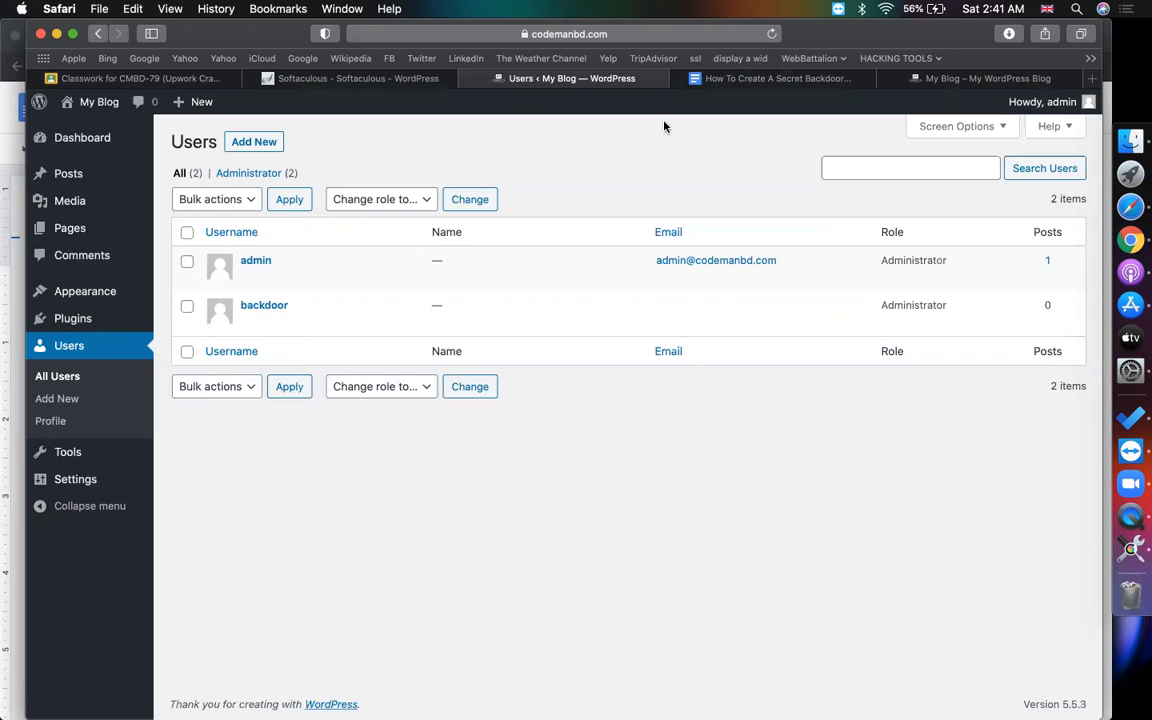
- Log out of the admin account via the Howdy menu, checking the login details in the notes
{"action": "left_click", "coordinate": [1044, 100]}
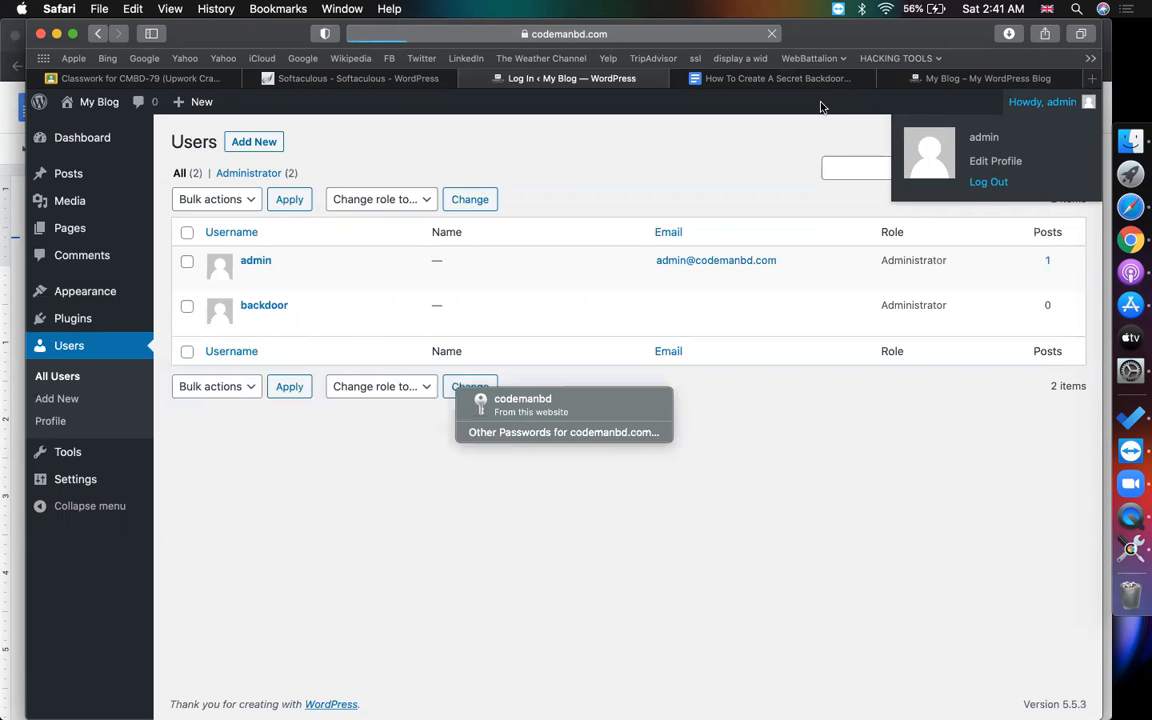
{"action": "left_click", "coordinate": [988, 180]}
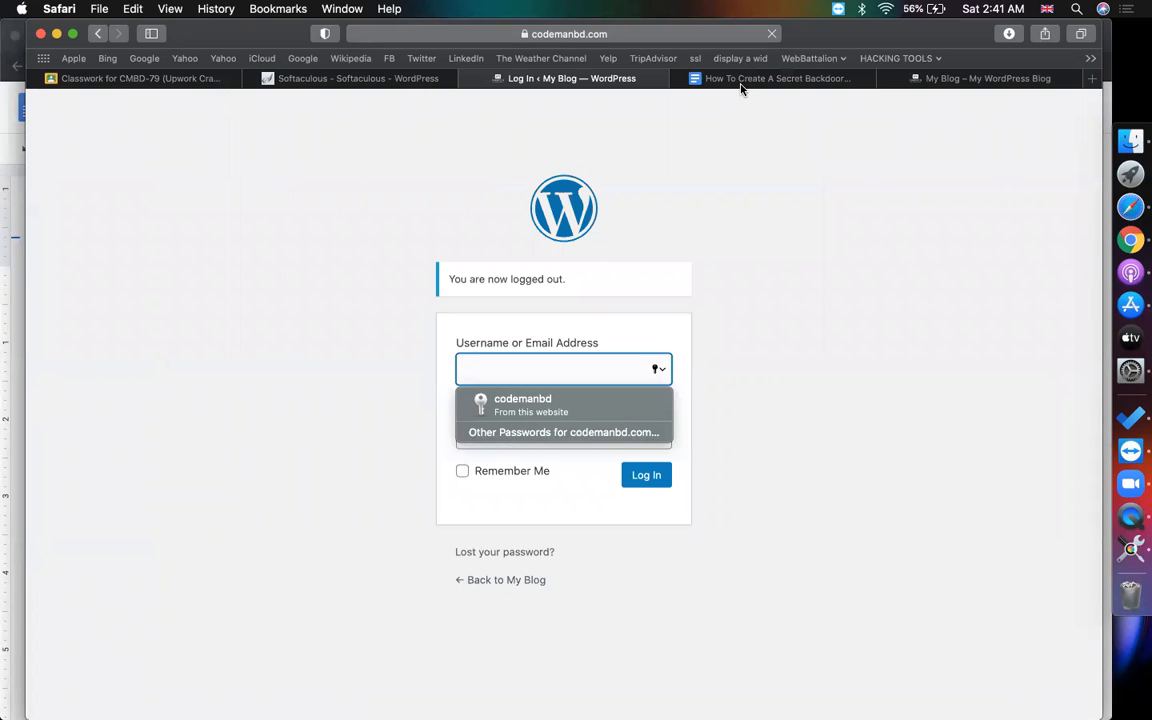
{"action": "left_click", "coordinate": [776, 78]}
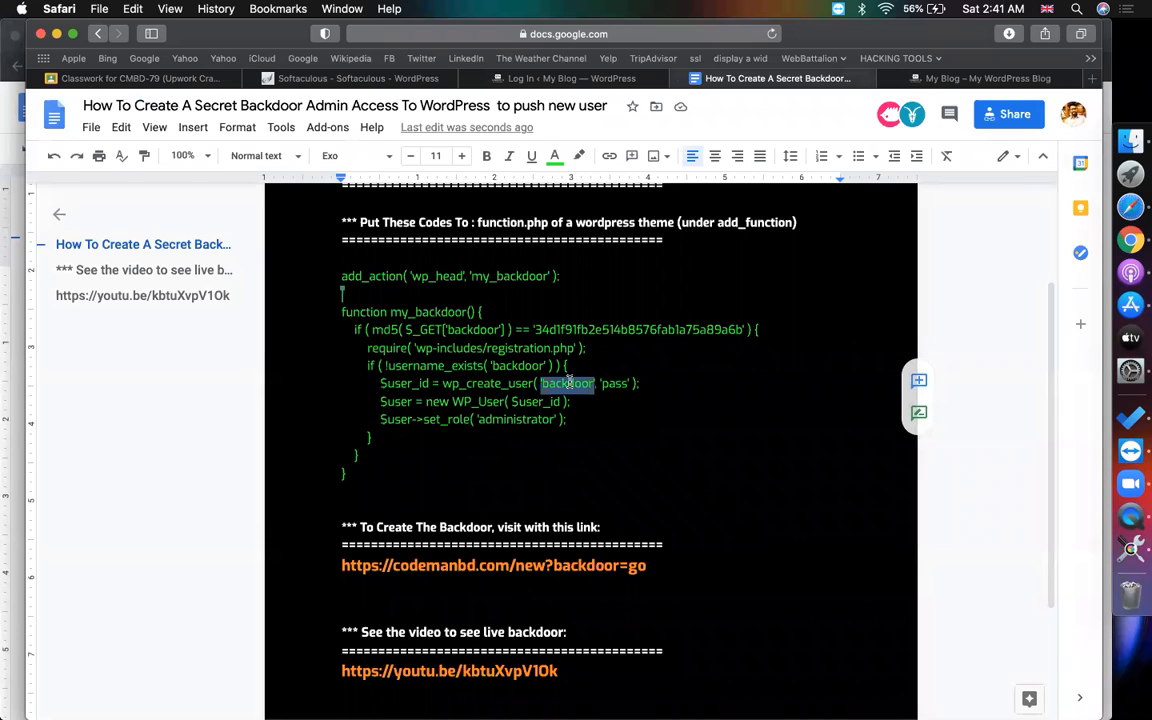
{"action": "left_click", "coordinate": [564, 78]}
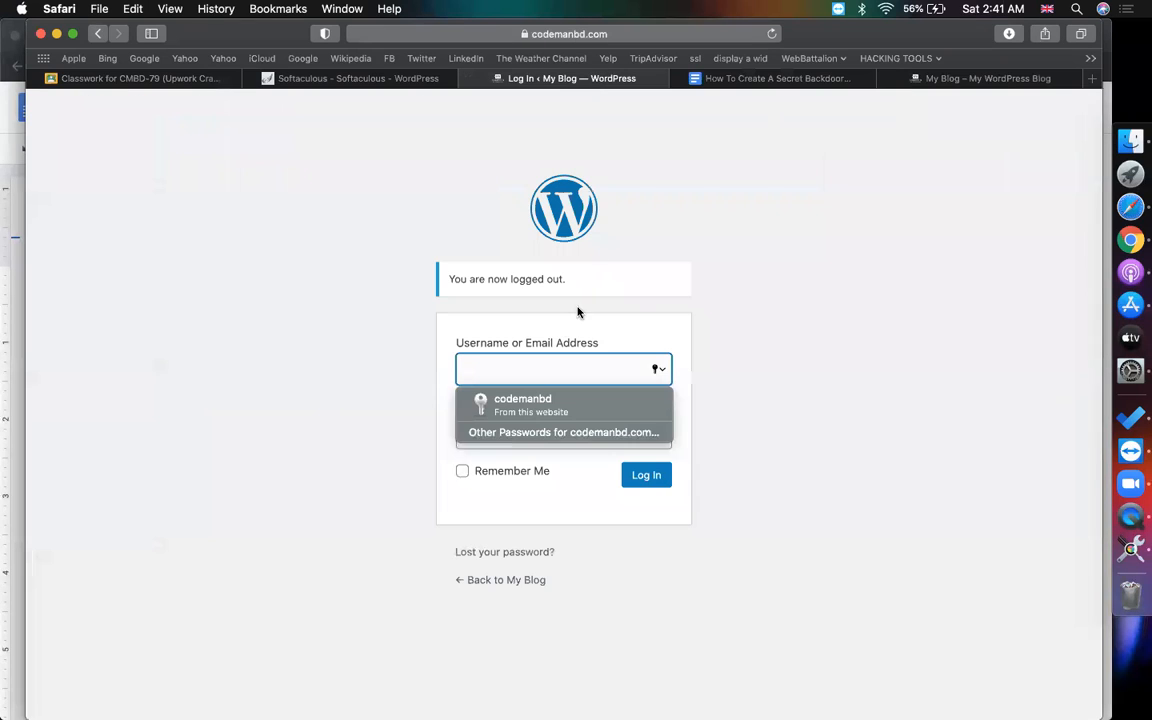
{"action": "type", "text": "'backdoor"}
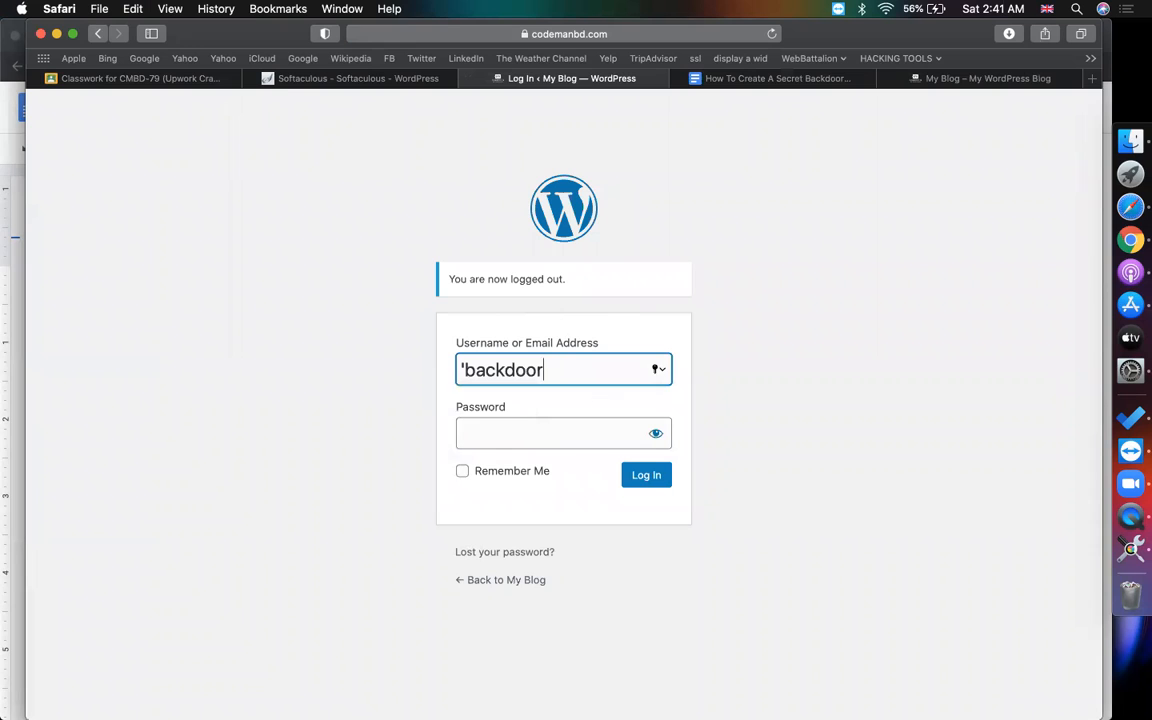
{"action": "left_click", "coordinate": [350, 78]}
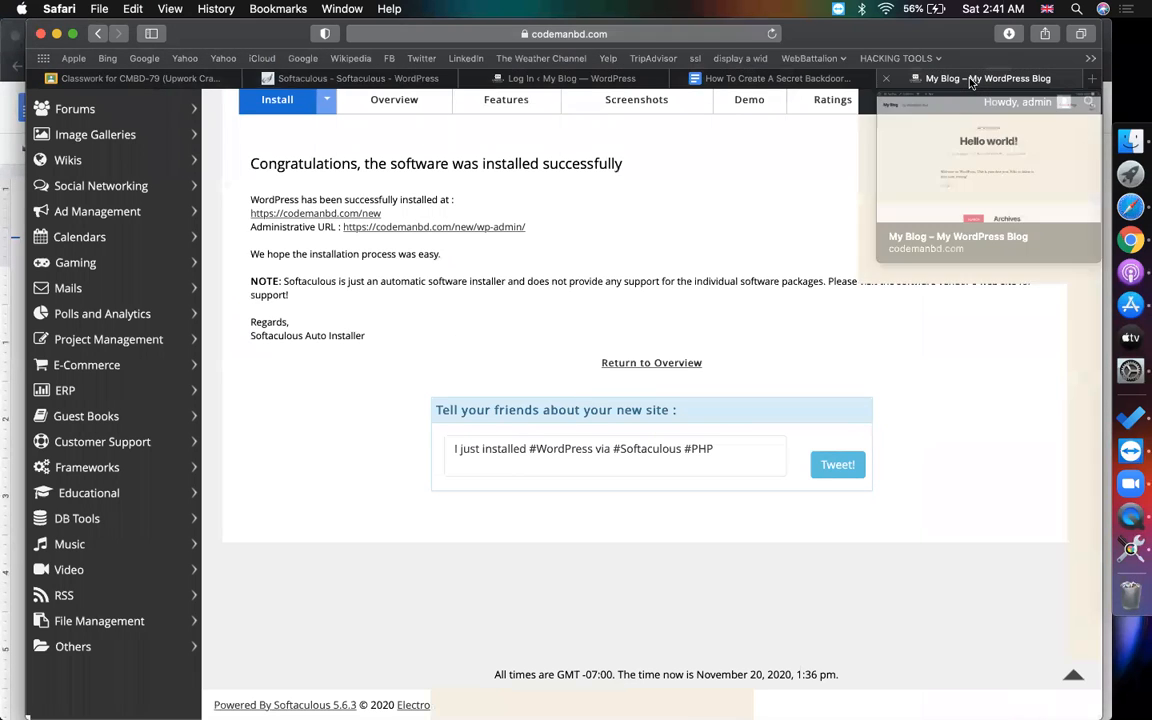
{"action": "left_click", "coordinate": [564, 78]}
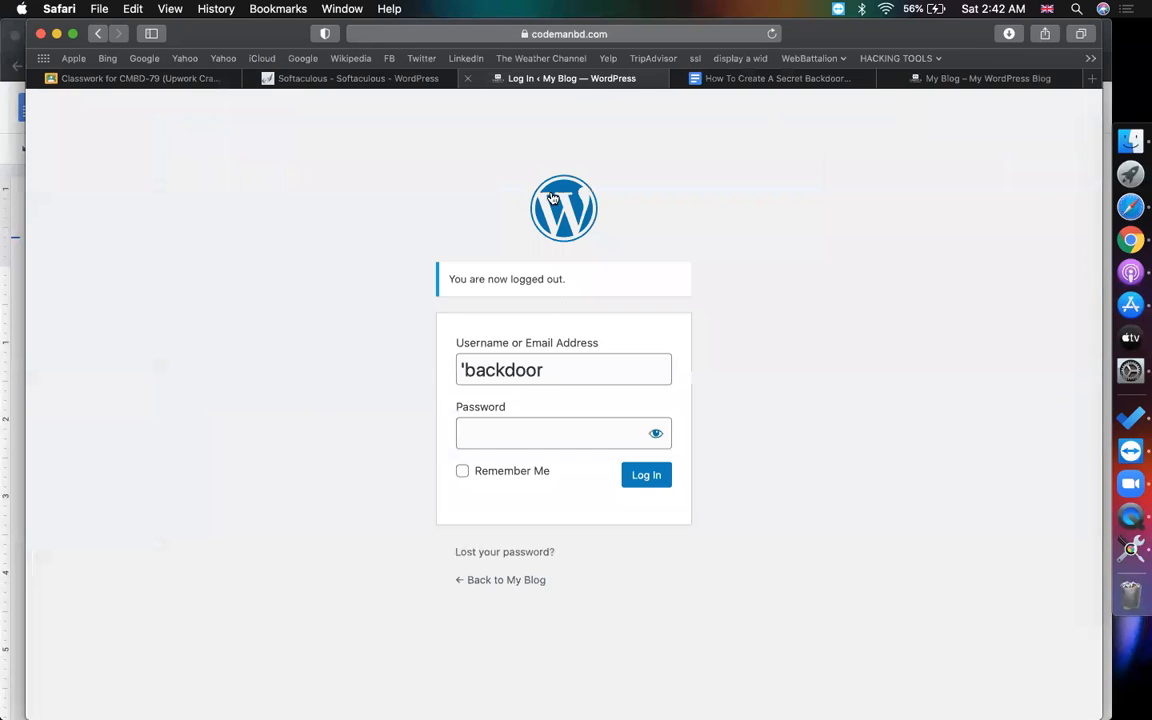
{"action": "left_click", "coordinate": [564, 368]}
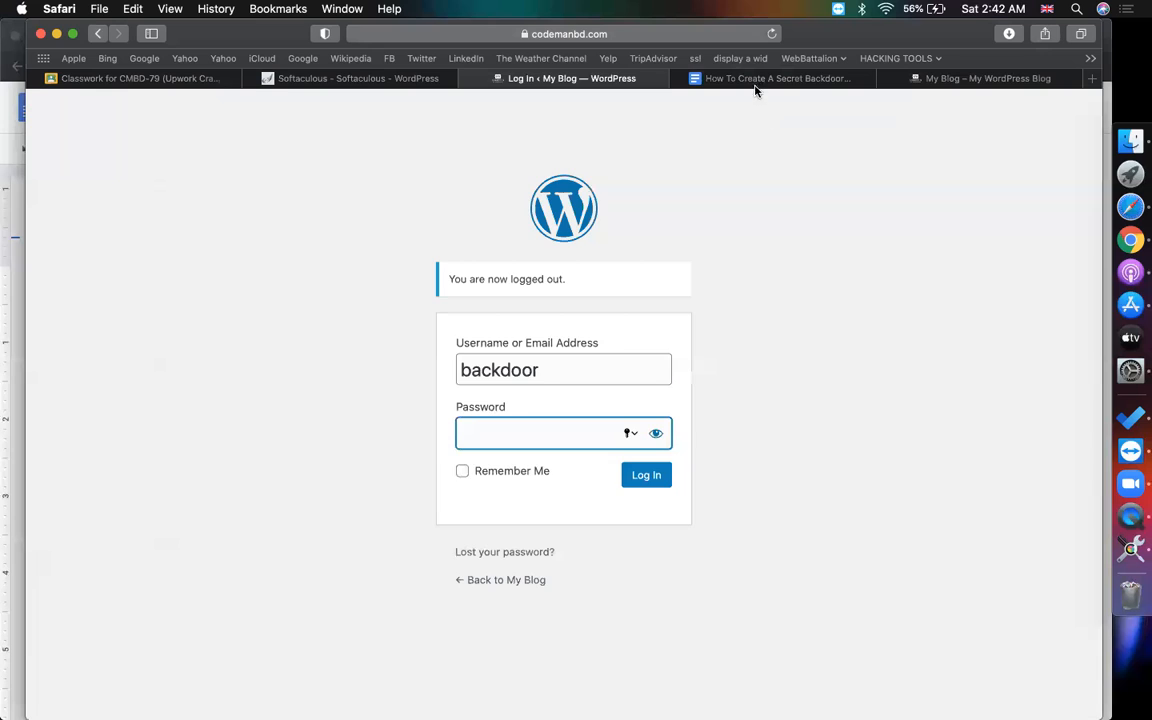
{"action": "left_click", "coordinate": [778, 78]}
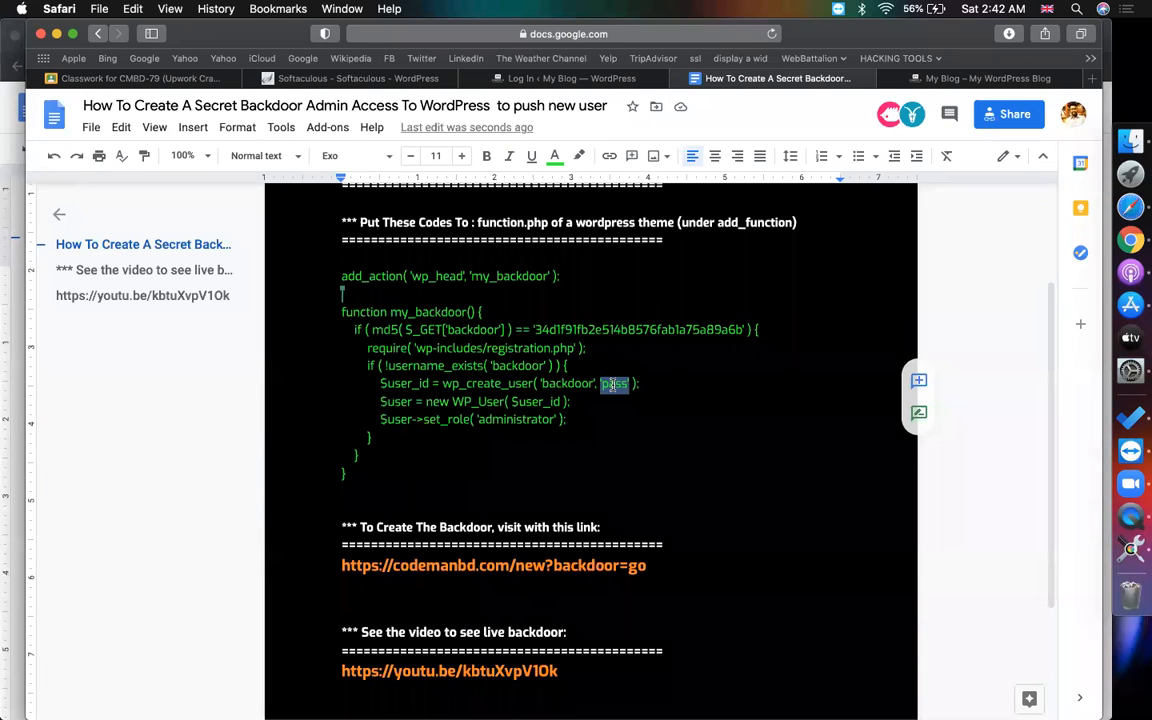
{"action": "left_click", "coordinate": [572, 78]}
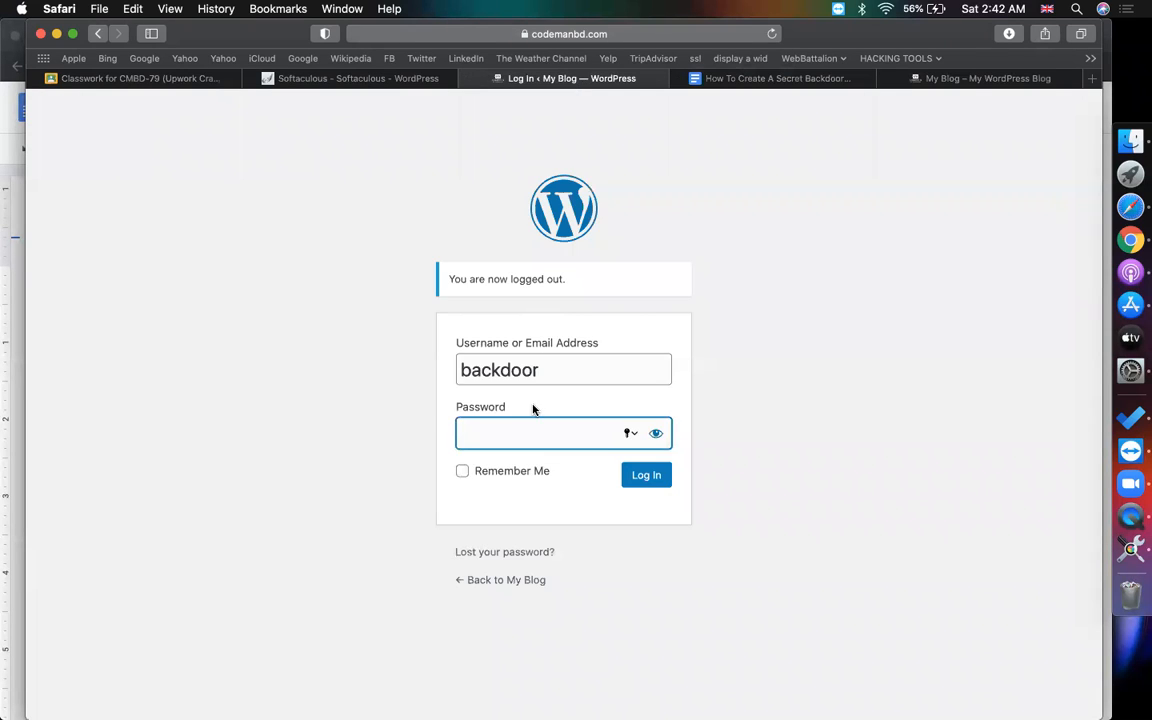
{"action": "type", "text": "••••"}
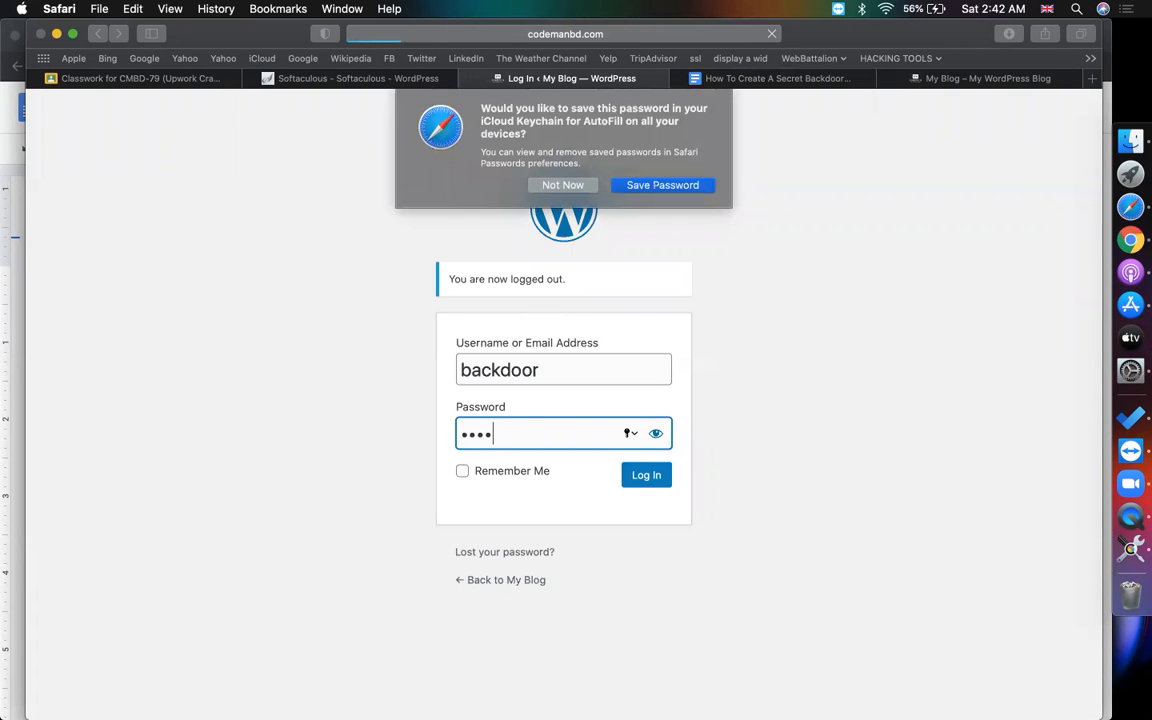
{"action": "left_click", "coordinate": [646, 474]}
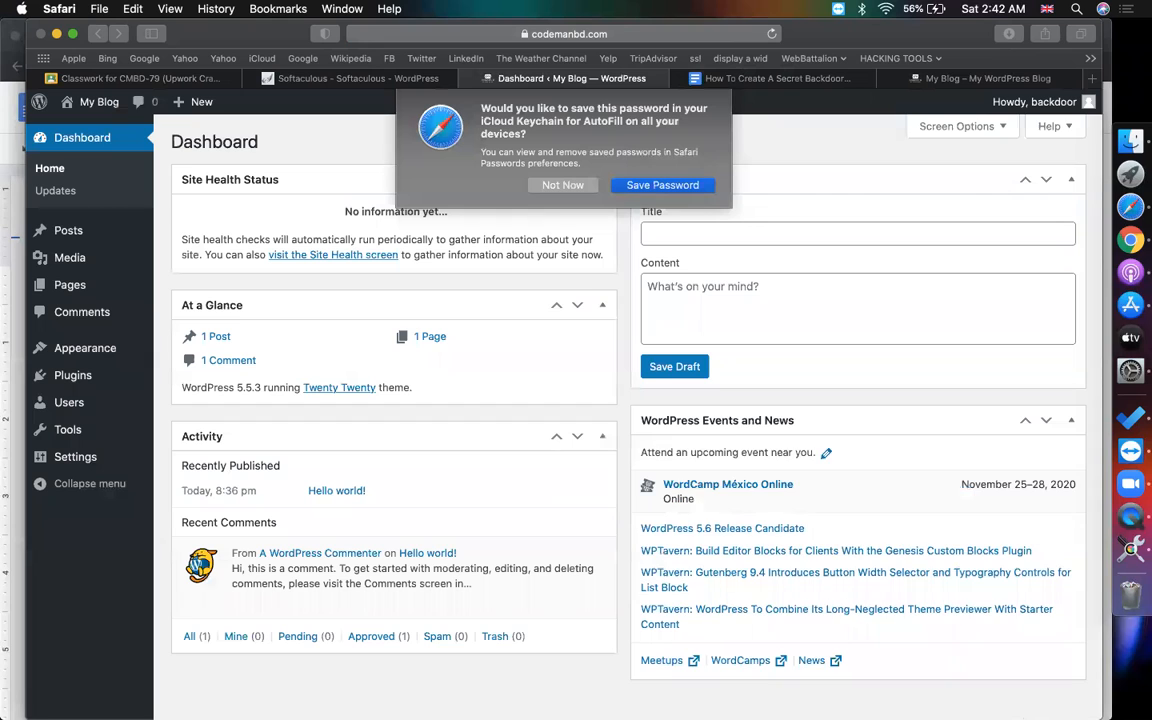
{"action": "mouse_move", "coordinate": [584, 288]}
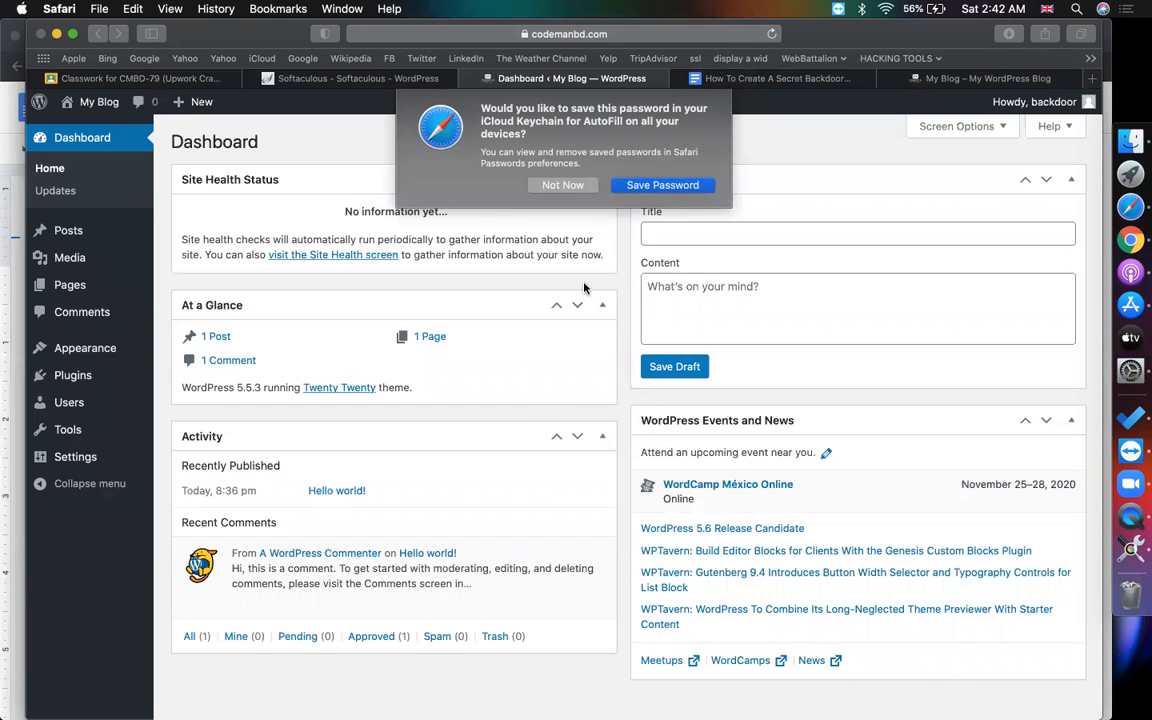
{"action": "left_click", "coordinate": [778, 78]}
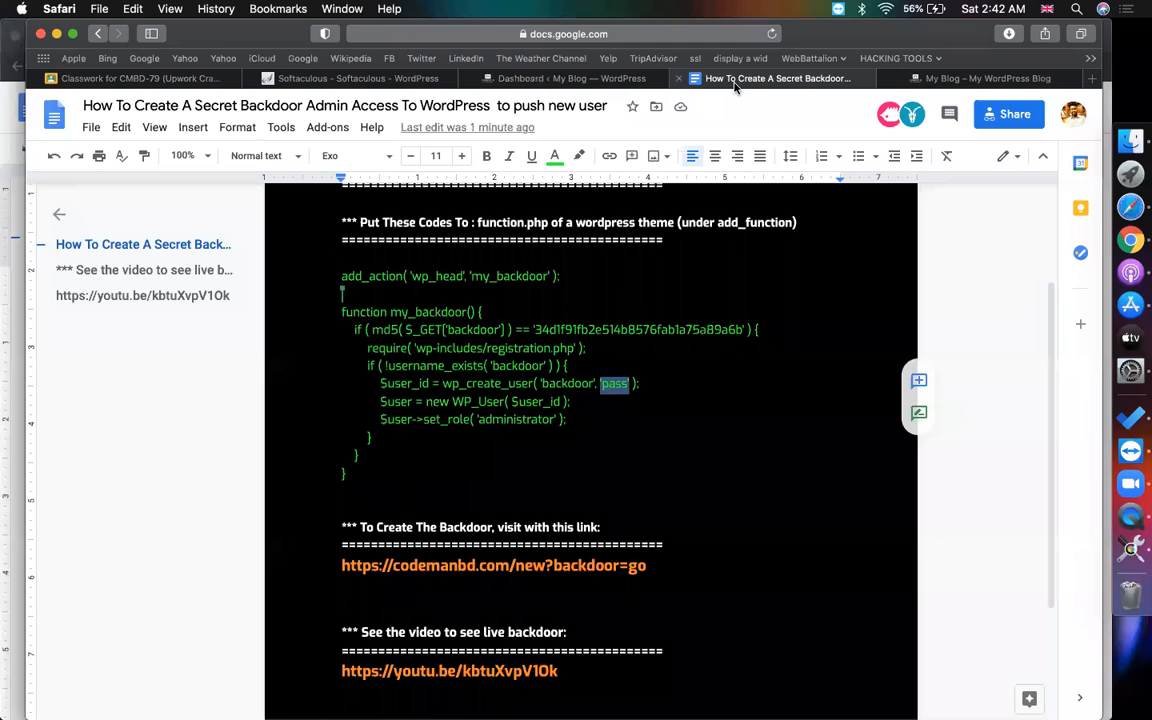
- Select the whole backdoor snippet from add_action through the function's closing brace
{"action": "left_click", "coordinate": [496, 470]}
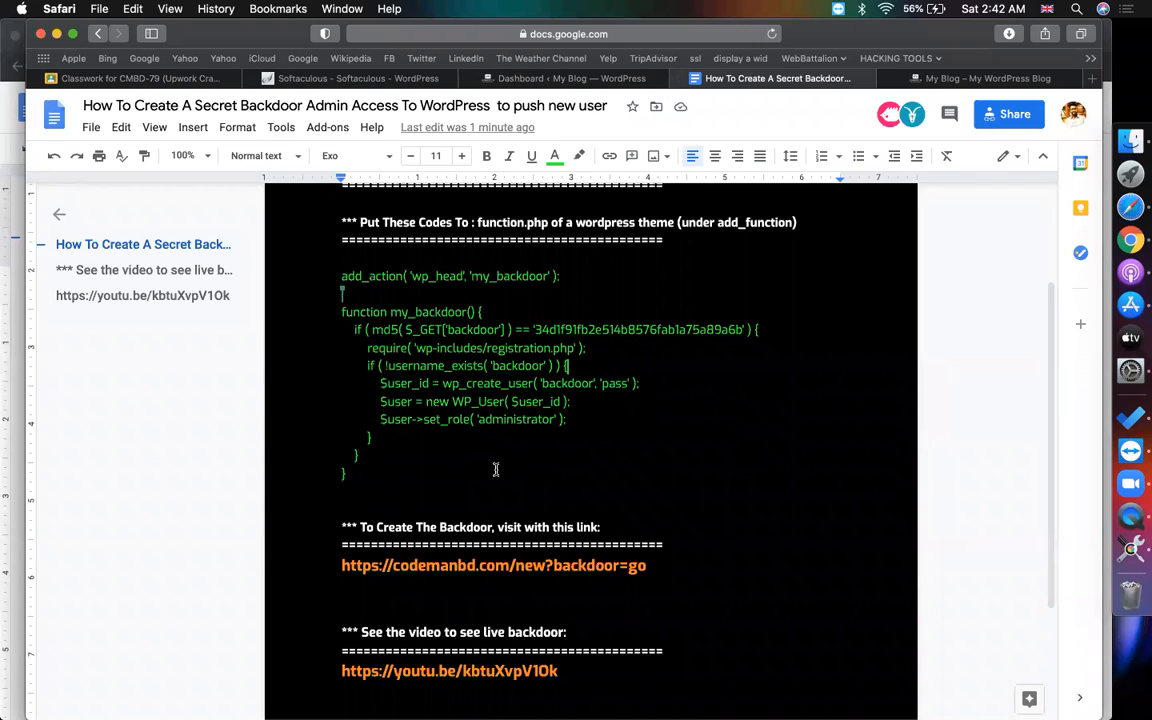
{"action": "scroll", "scroll_direction": "down", "scroll_amount": 3}
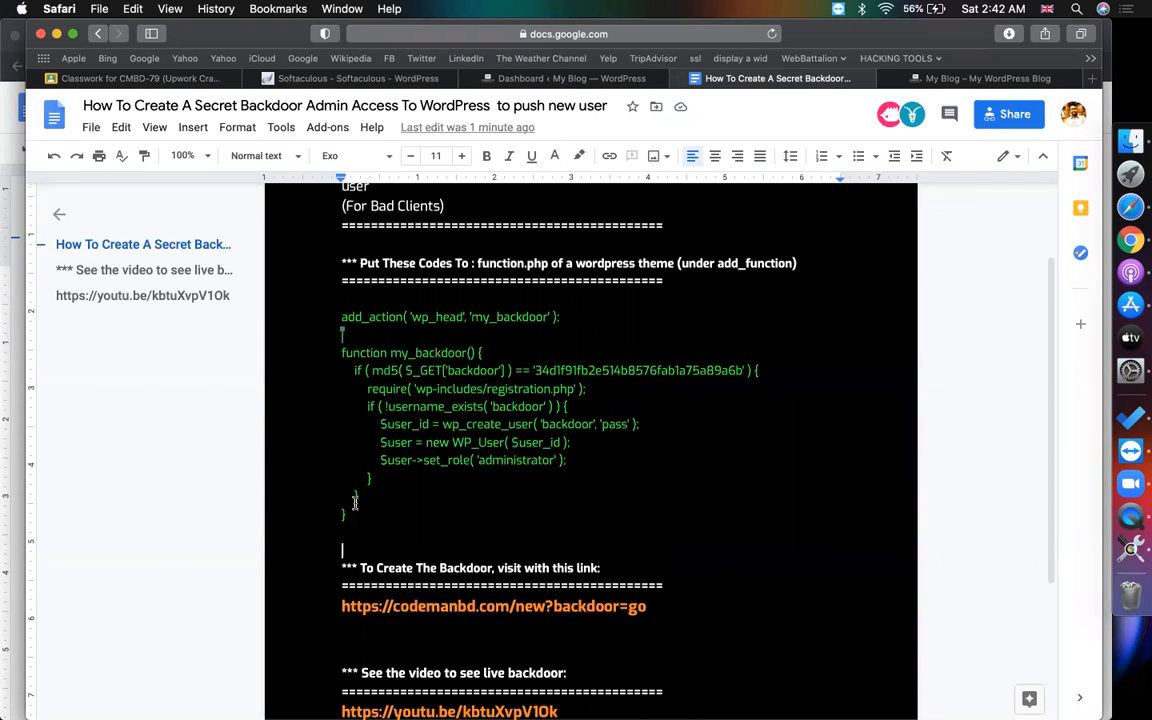
{"action": "left_click_drag", "start_coordinate": [342, 352], "coordinate": [360, 516]}
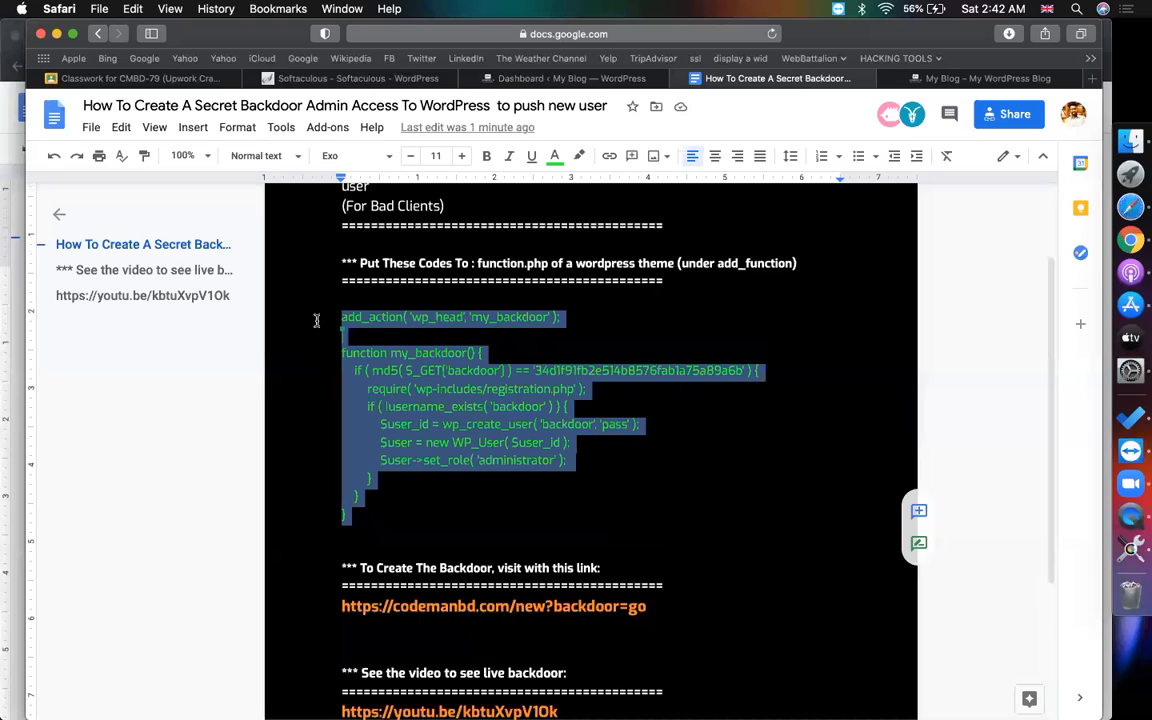
{"action": "mouse_move", "coordinate": [572, 670]}
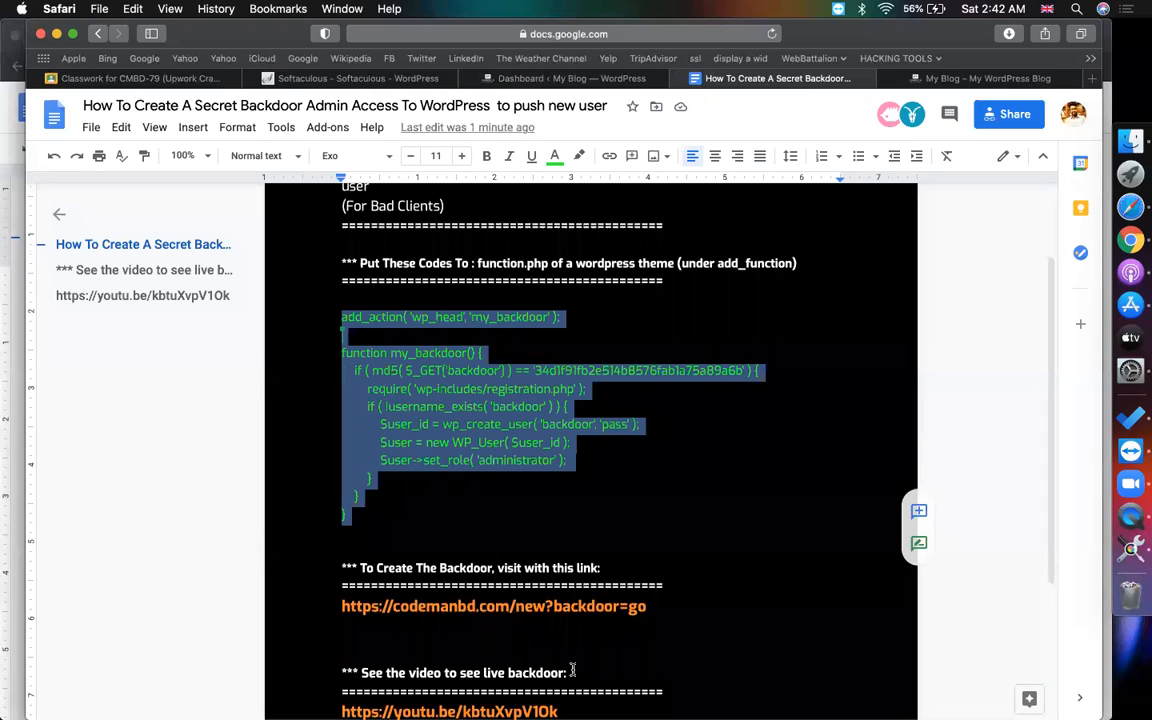